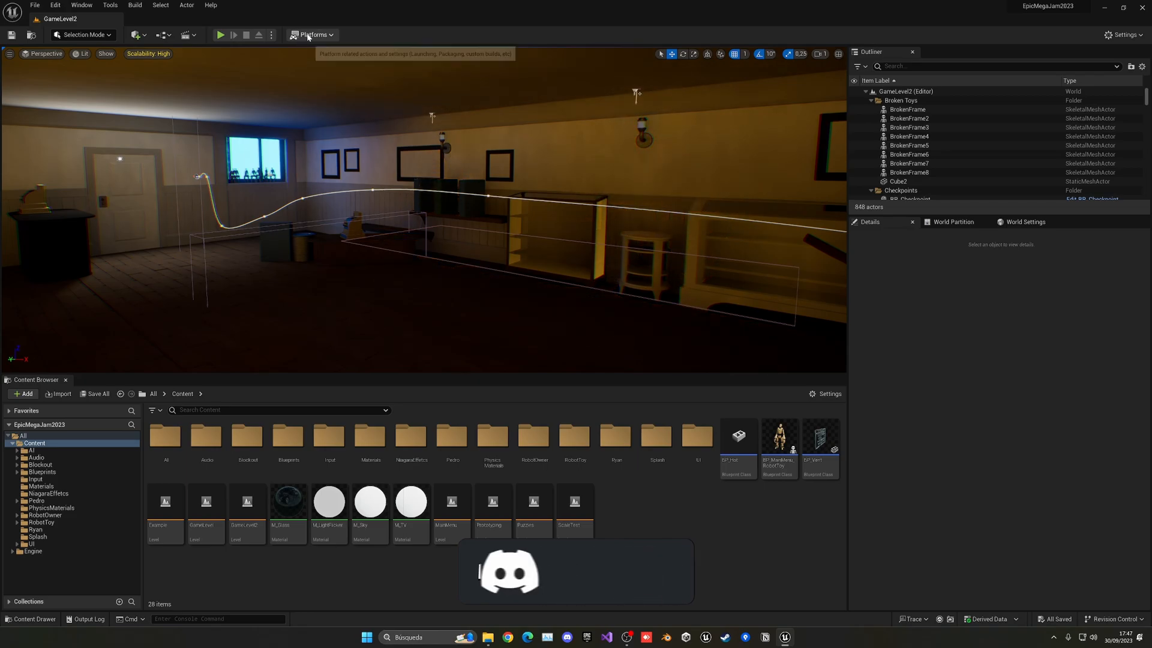
Show the Platforms list with the Windows packaging options from the toolbar.
left_click(312, 35)
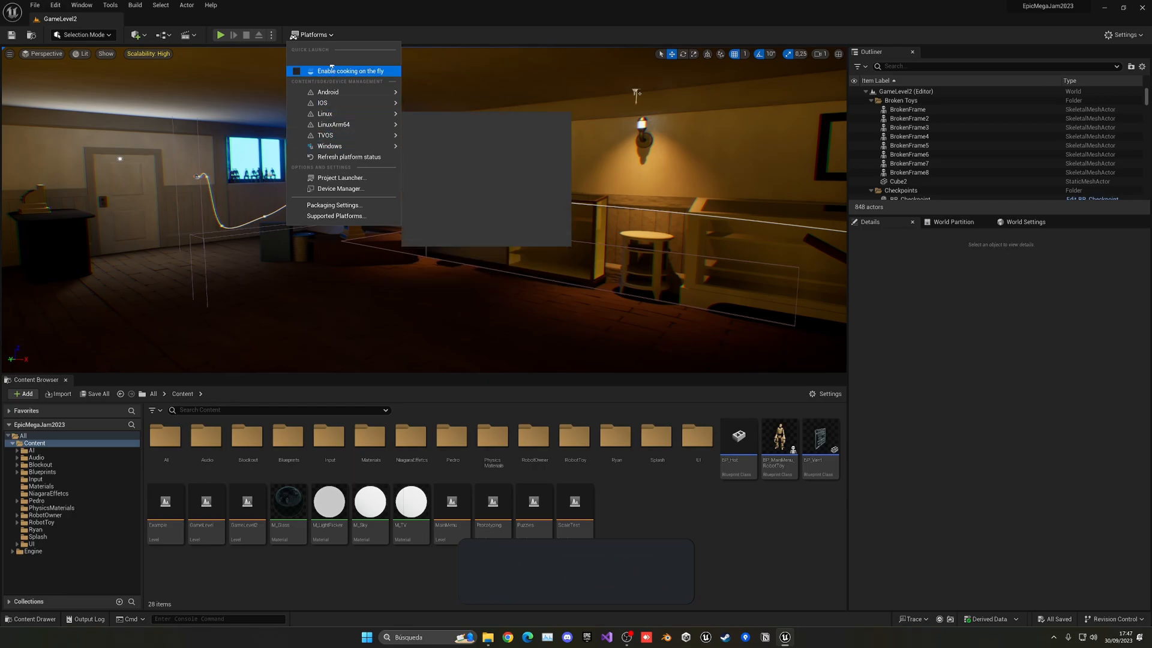
mouse_move(328, 145)
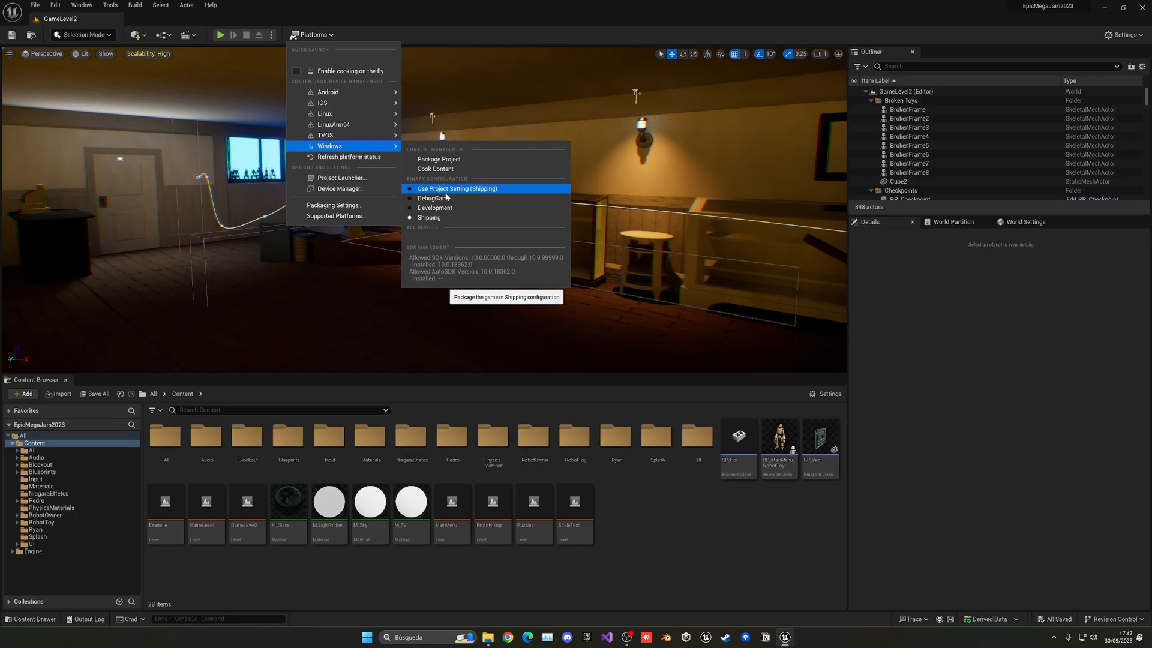
mouse_move(482, 208)
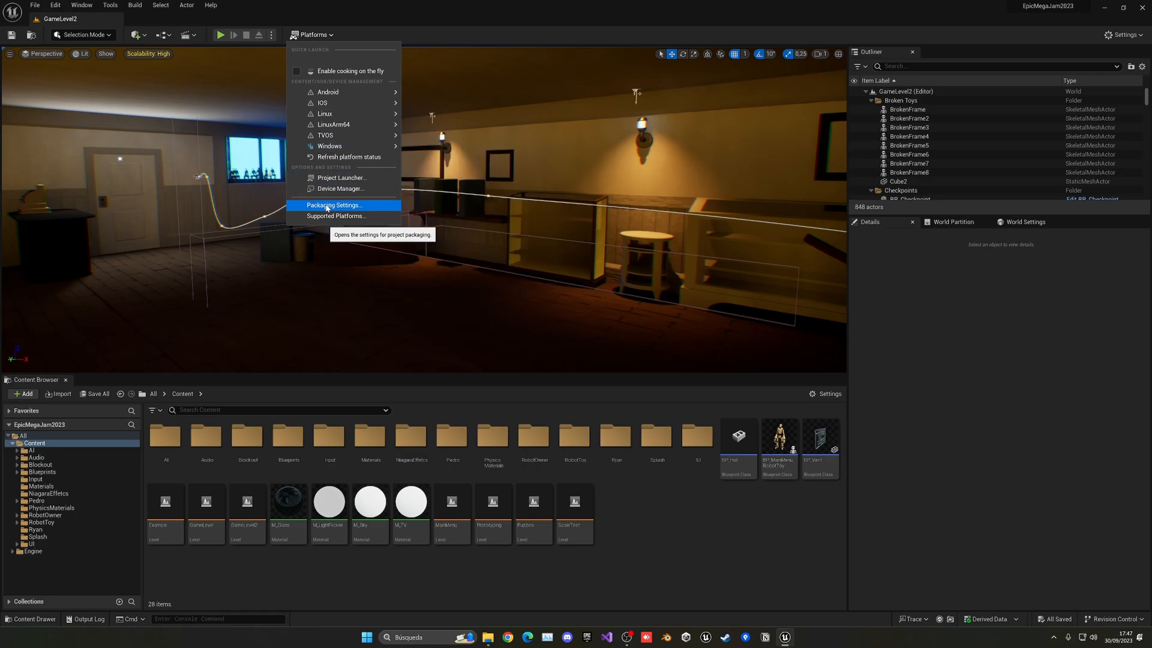
Keep the Build Configuration set to Shipping on the Packaging settings page.
left_click(333, 204)
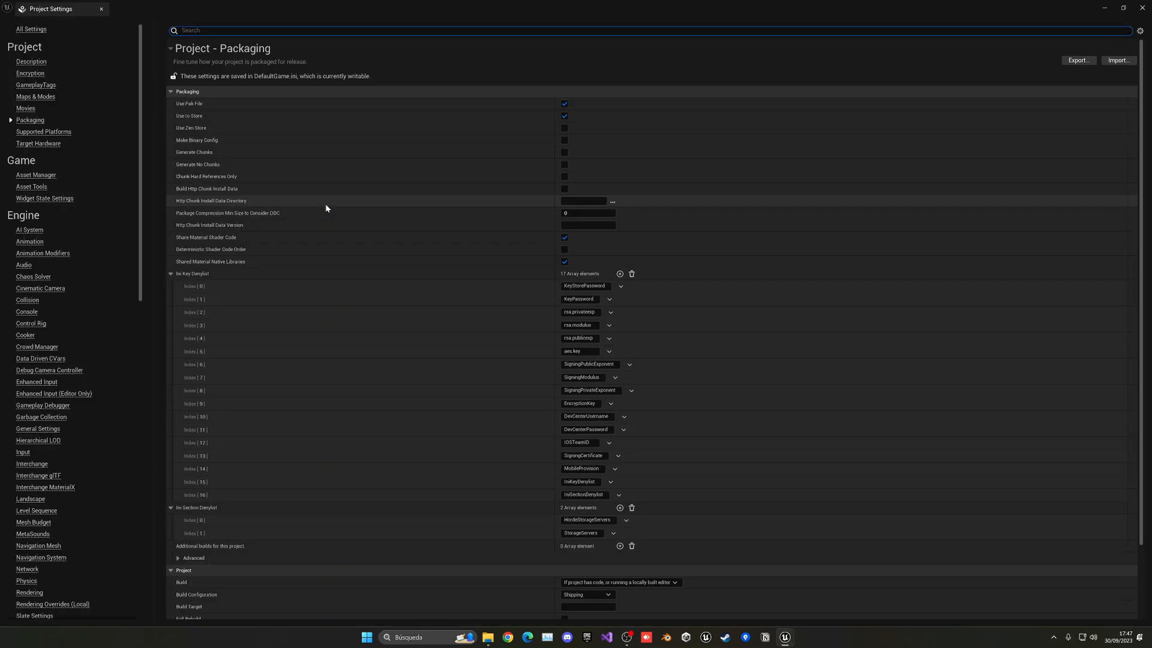
scroll("down", 3)
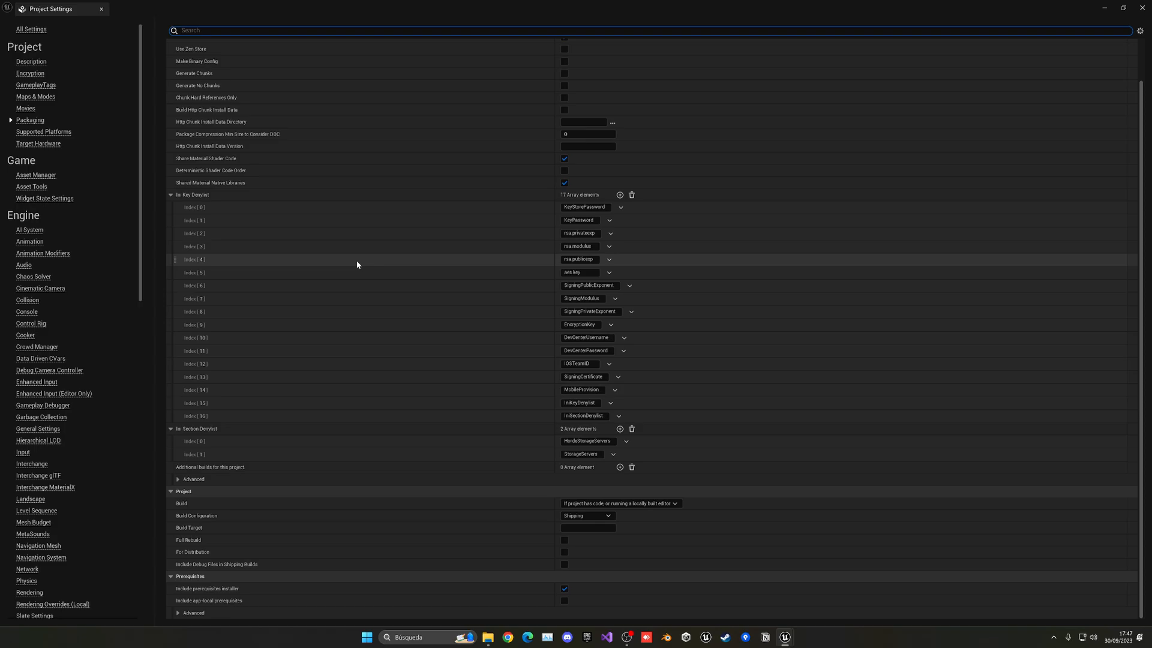
mouse_move(361, 281)
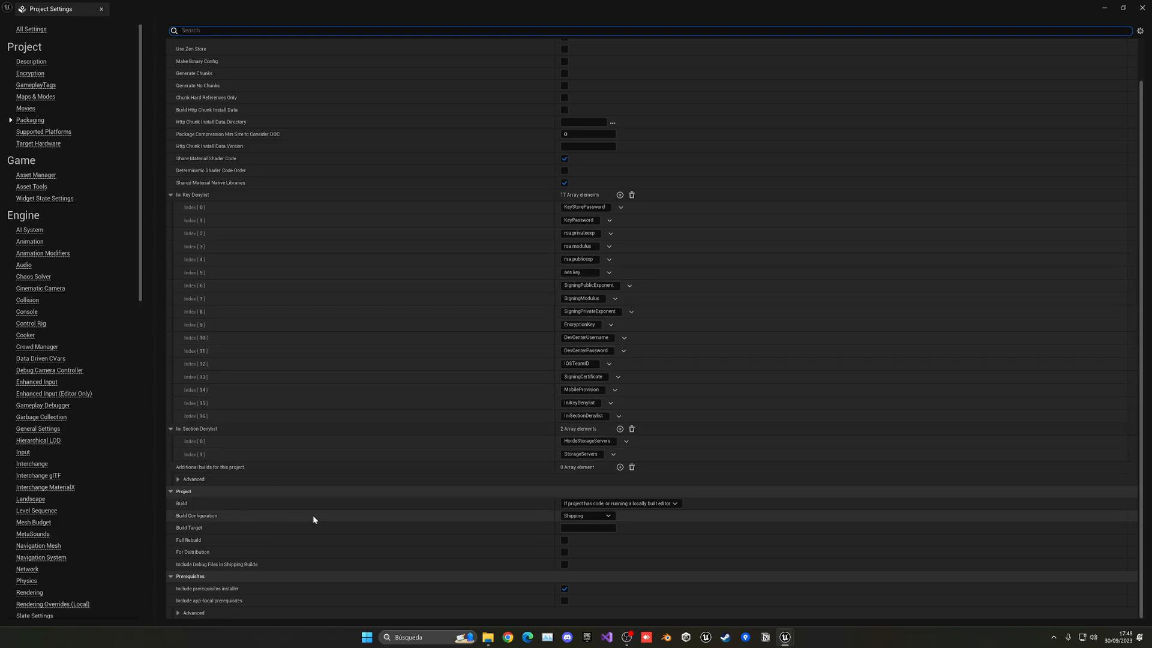
left_click(587, 515)
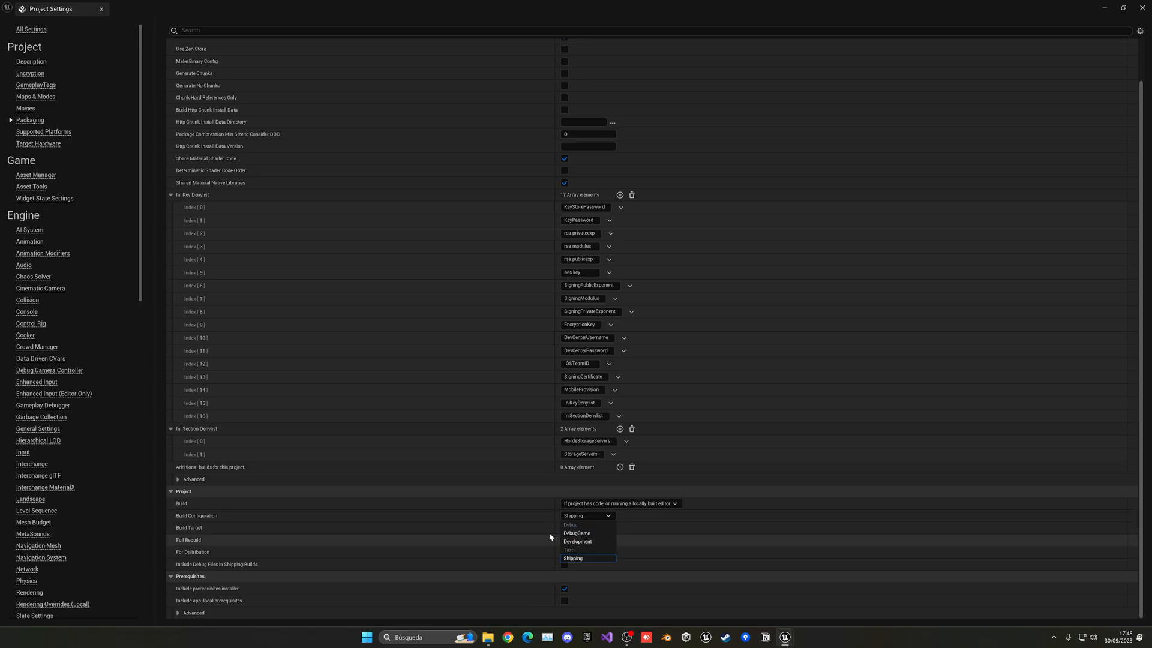
left_click(573, 558)
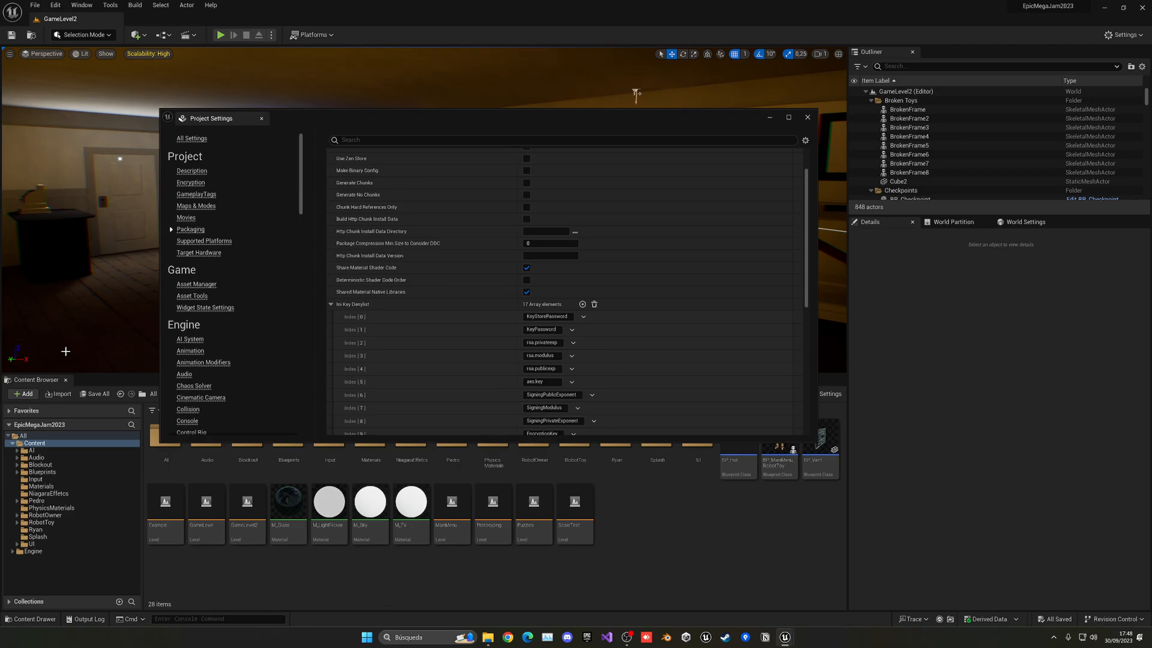
Maximize the Project Settings window and focus its search box.
left_click(788, 119)
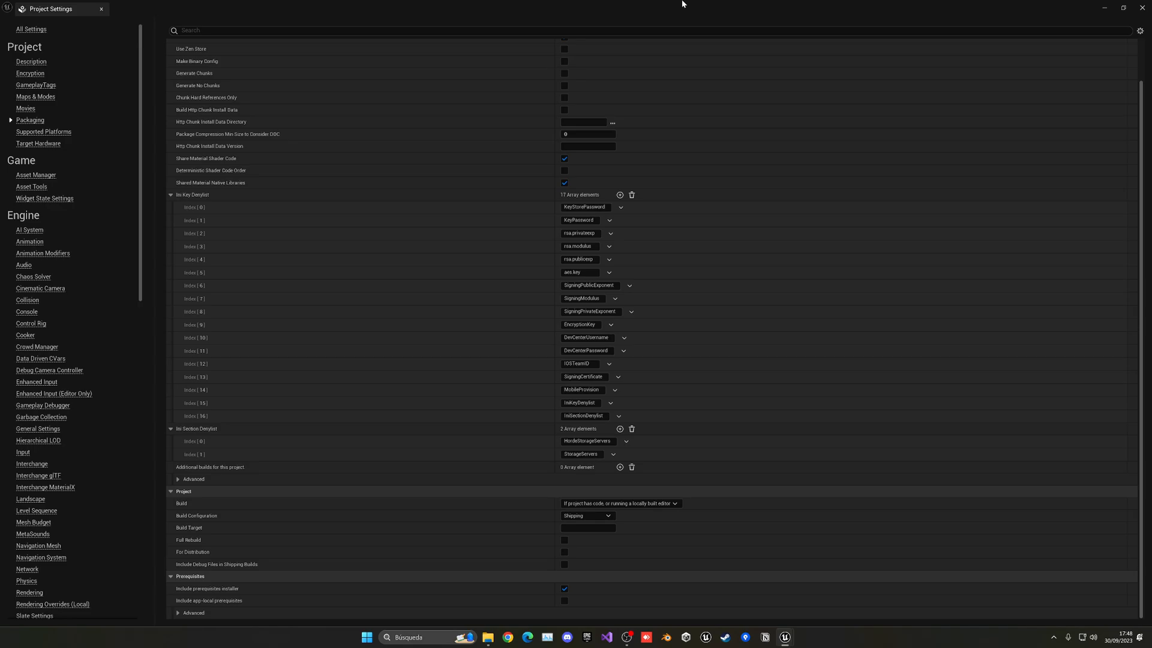
left_click(444, 30)
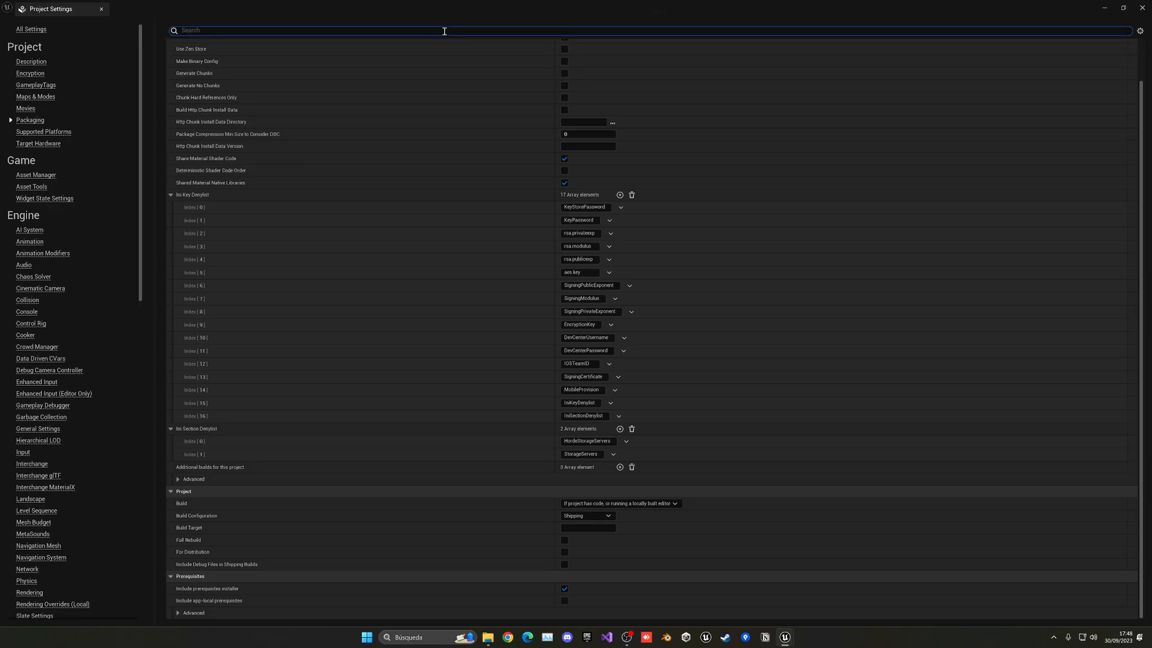
Filter Project Settings for 'maps' to see MainMenu and GameLevel2 in the packaged map list.
type("maps")
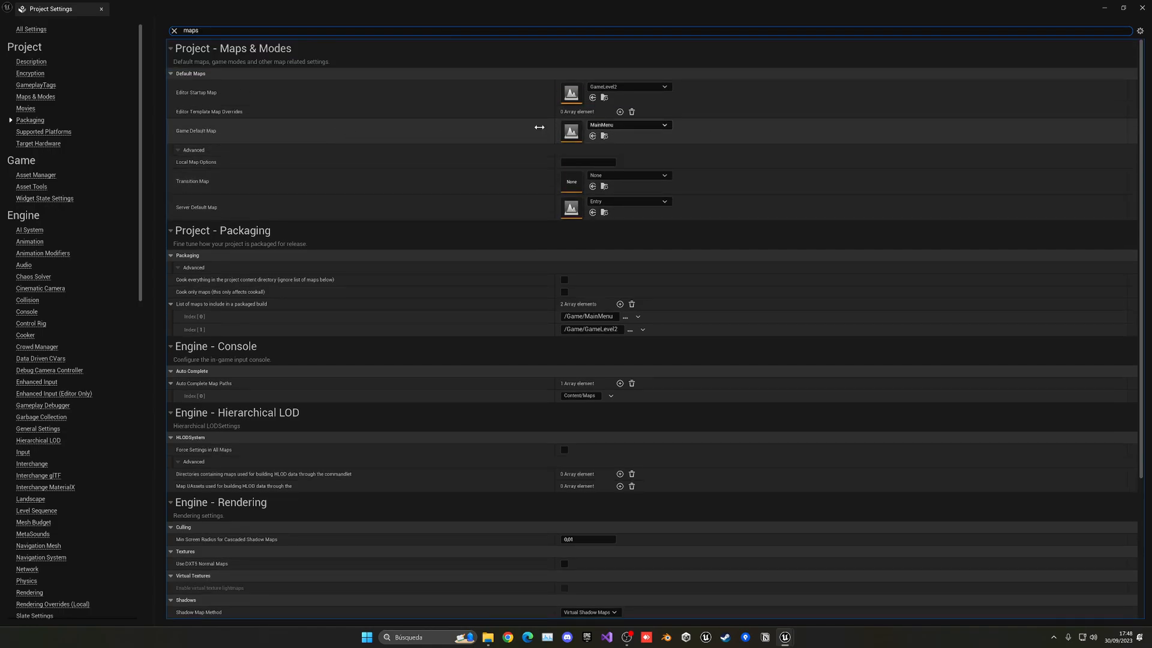
mouse_move(705, 132)
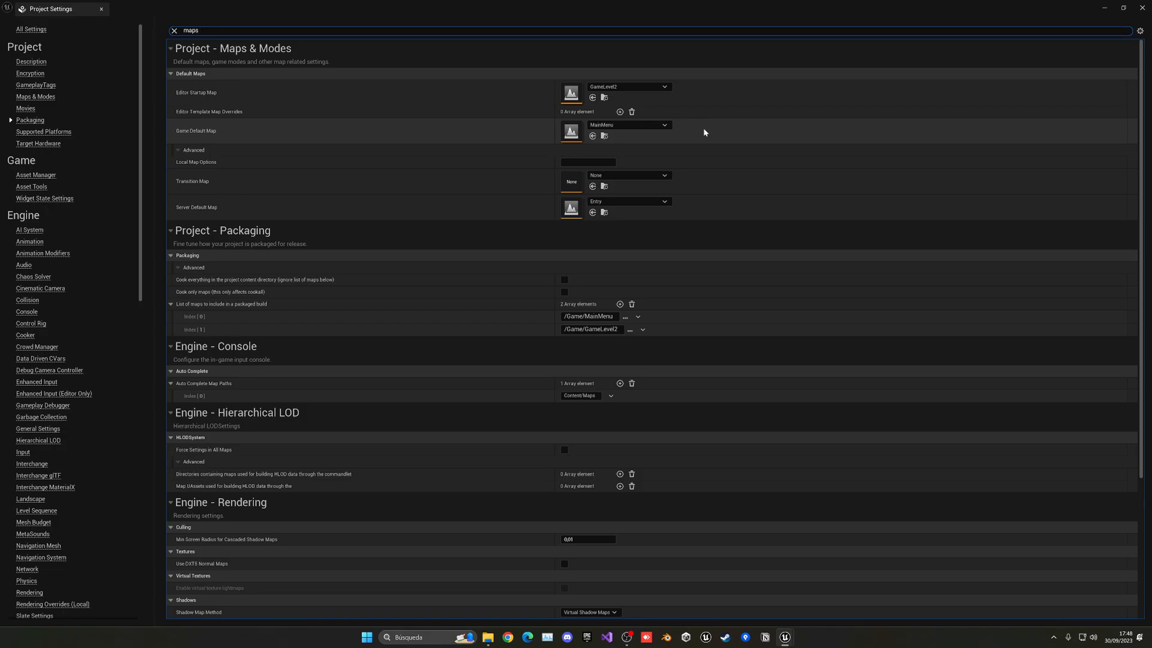
mouse_move(708, 314)
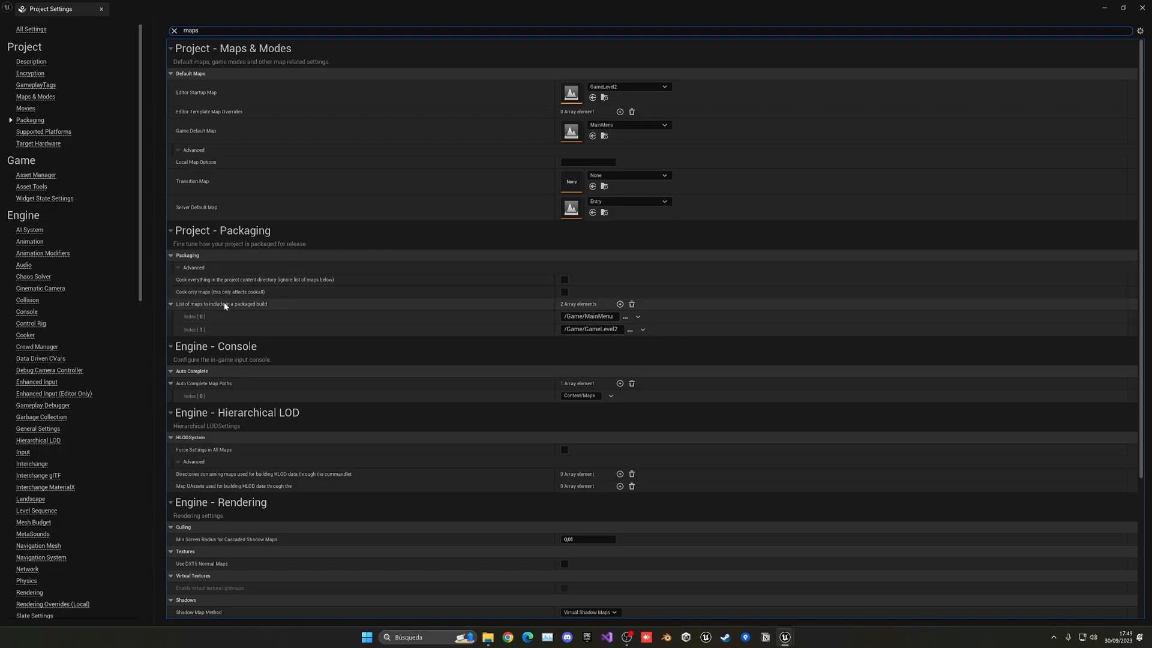
mouse_move(224, 304)
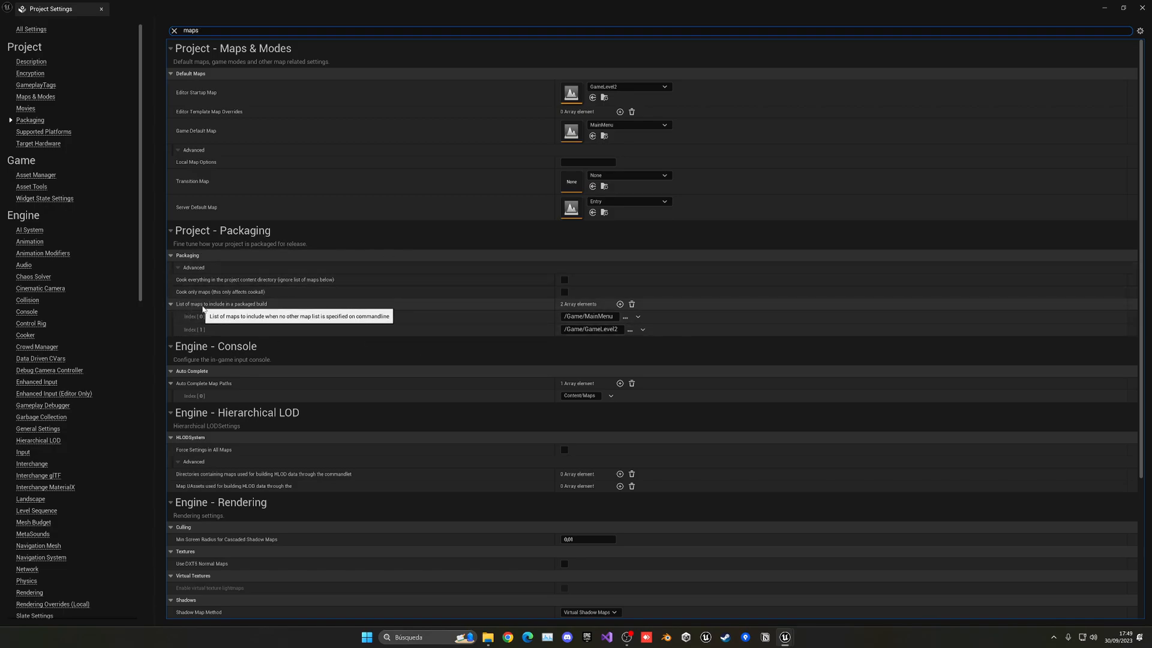
mouse_move(558, 315)
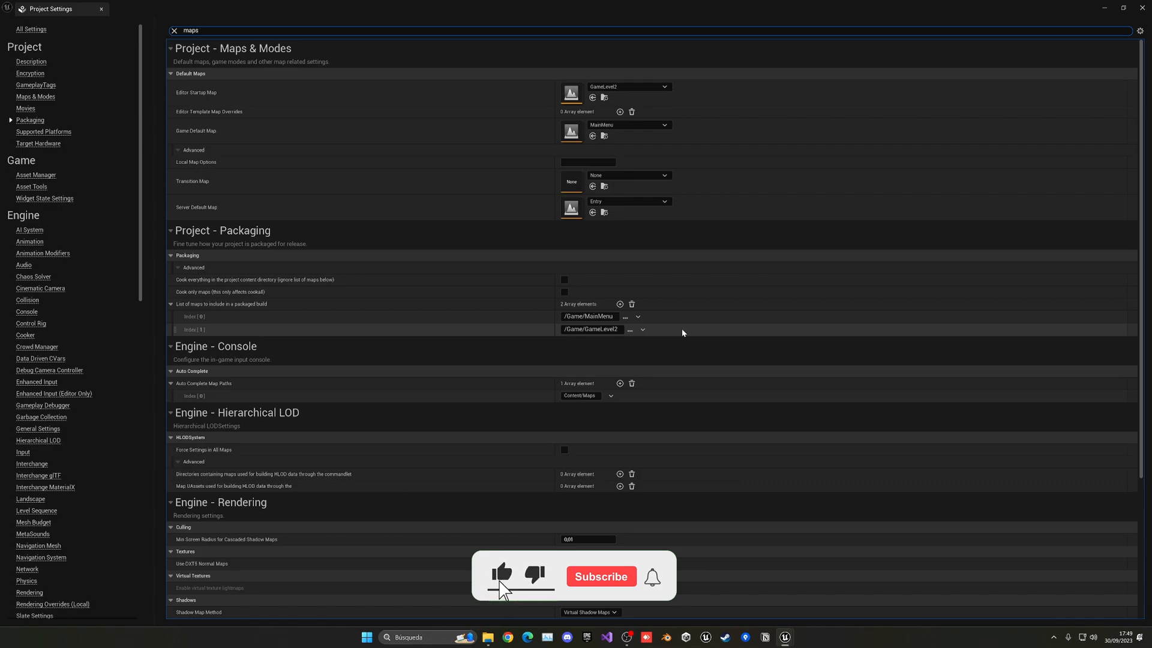
Review the Windows platform page with its Chronologic splash images and game icon.
left_click(43, 132)
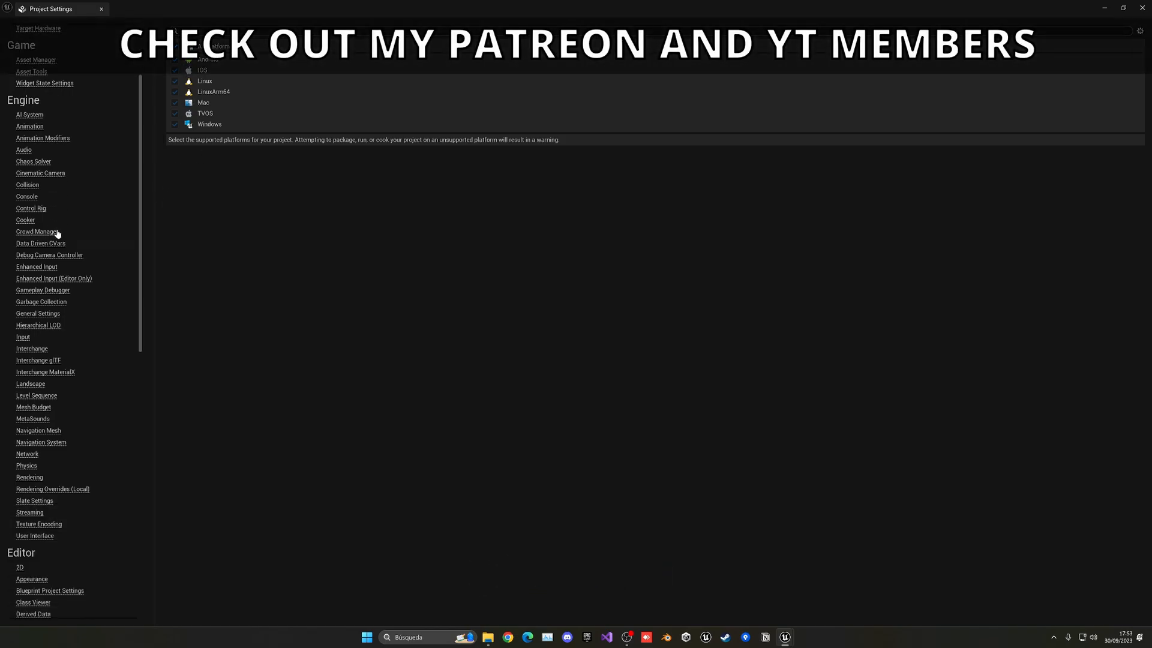
scroll("down", 3)
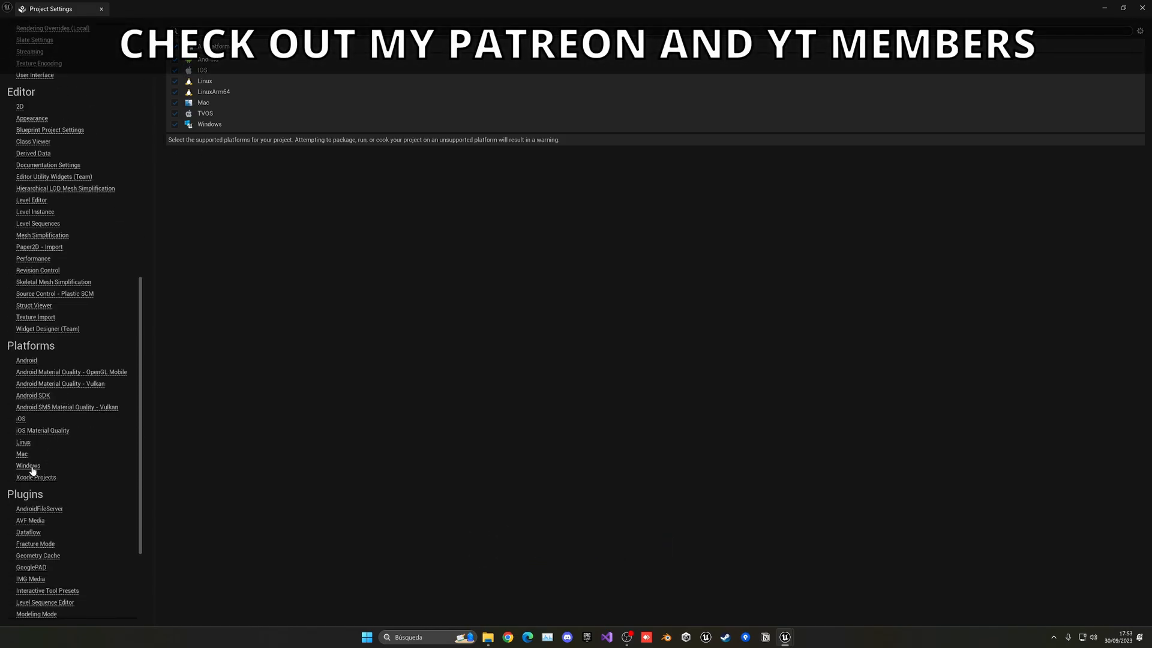
left_click(28, 465)
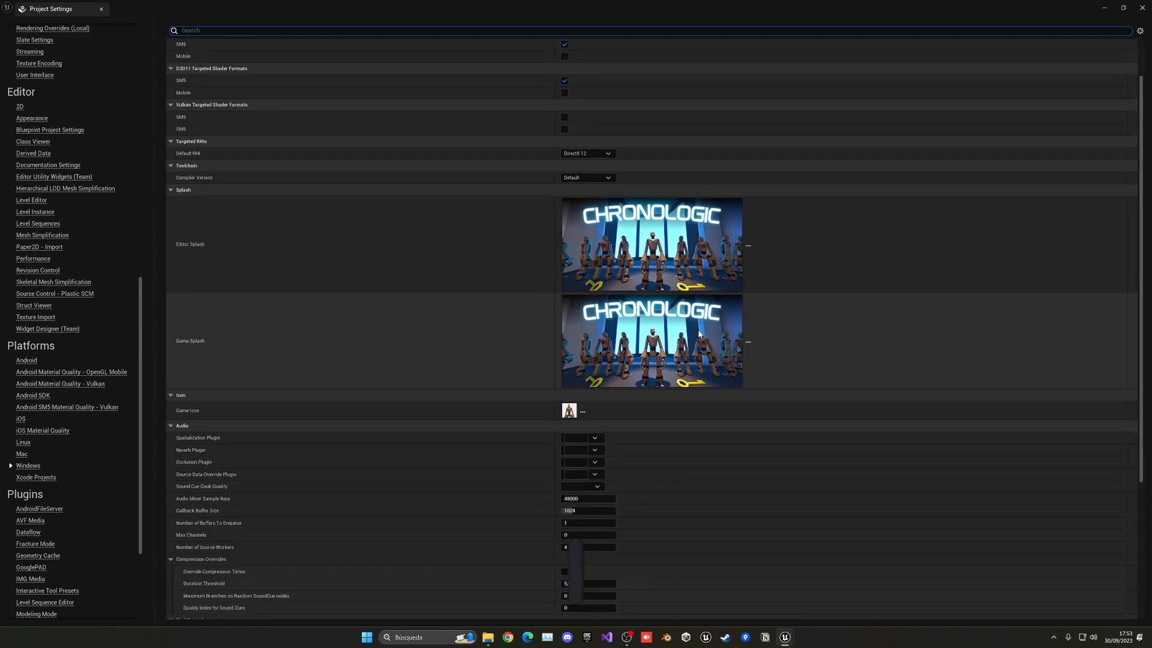
scroll("down", 3)
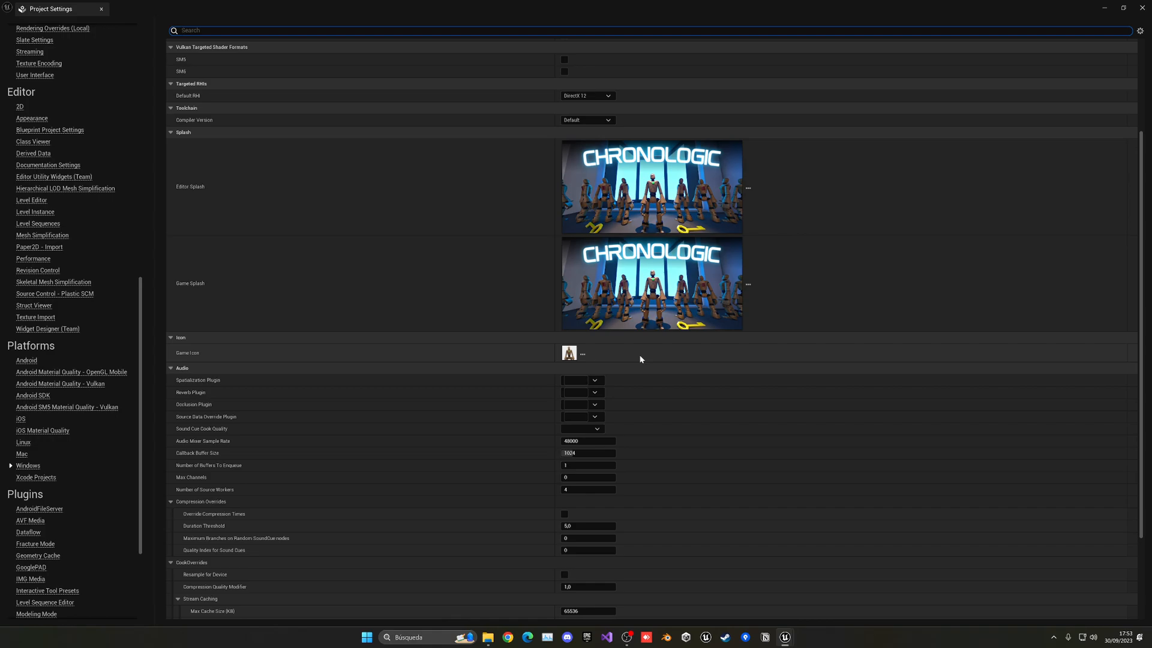
mouse_move(650, 283)
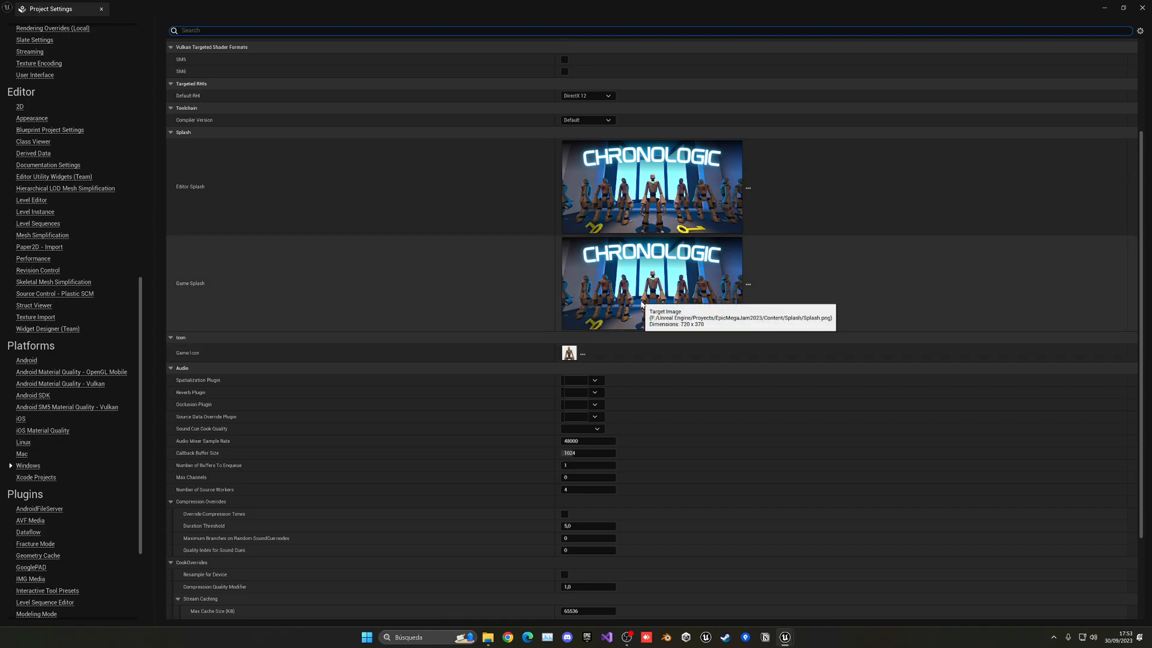
mouse_move(997, 60)
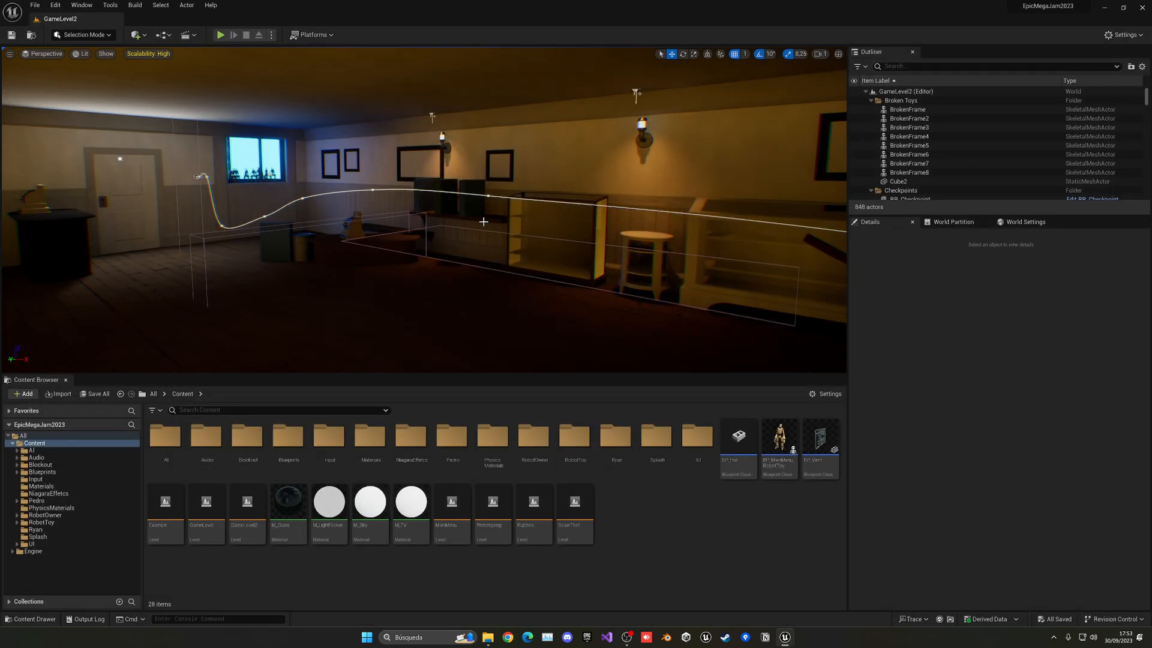
Start packaging the project for Windows into the EpicMegaJam2023 Build folder.
left_click(312, 35)
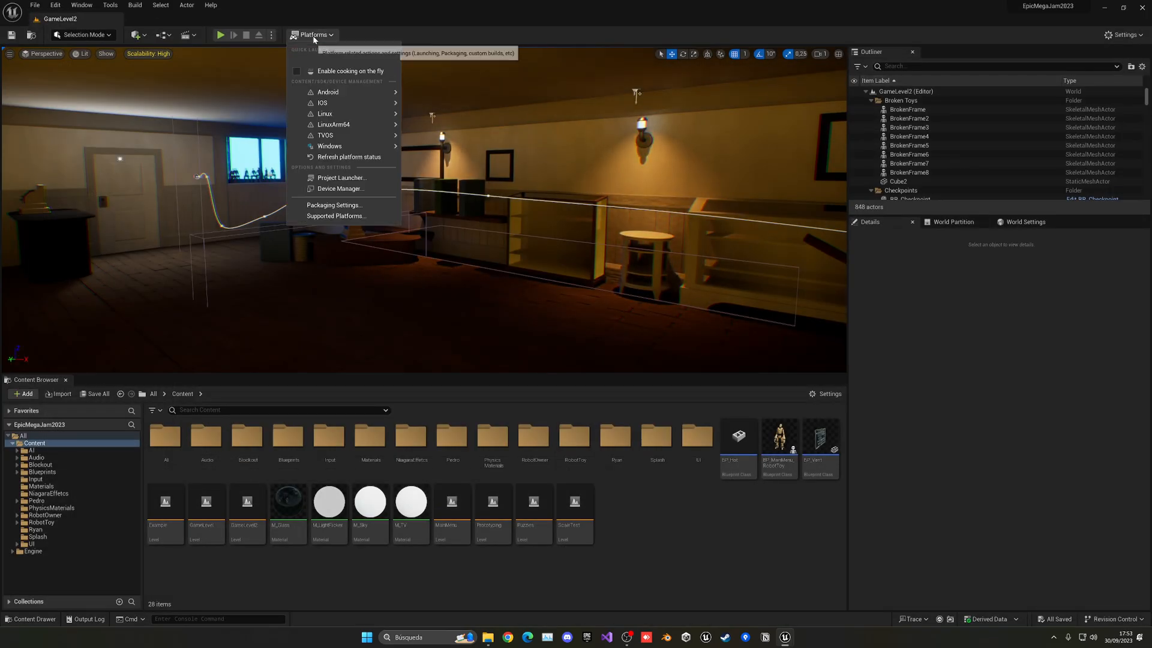
mouse_move(329, 145)
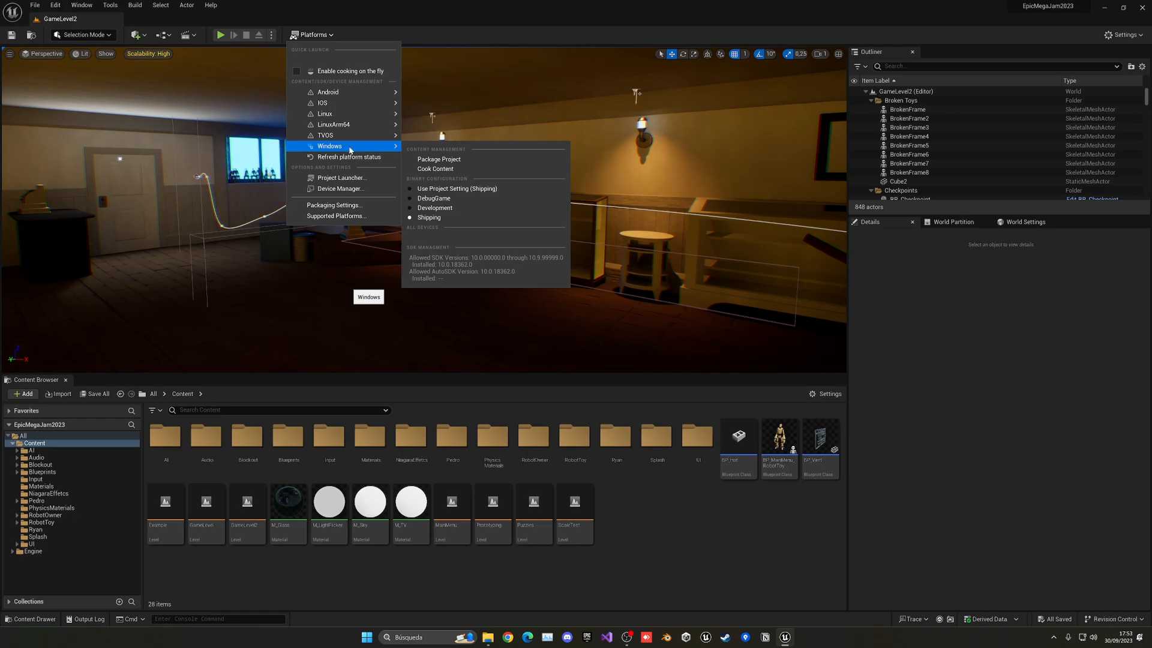
mouse_move(457, 188)
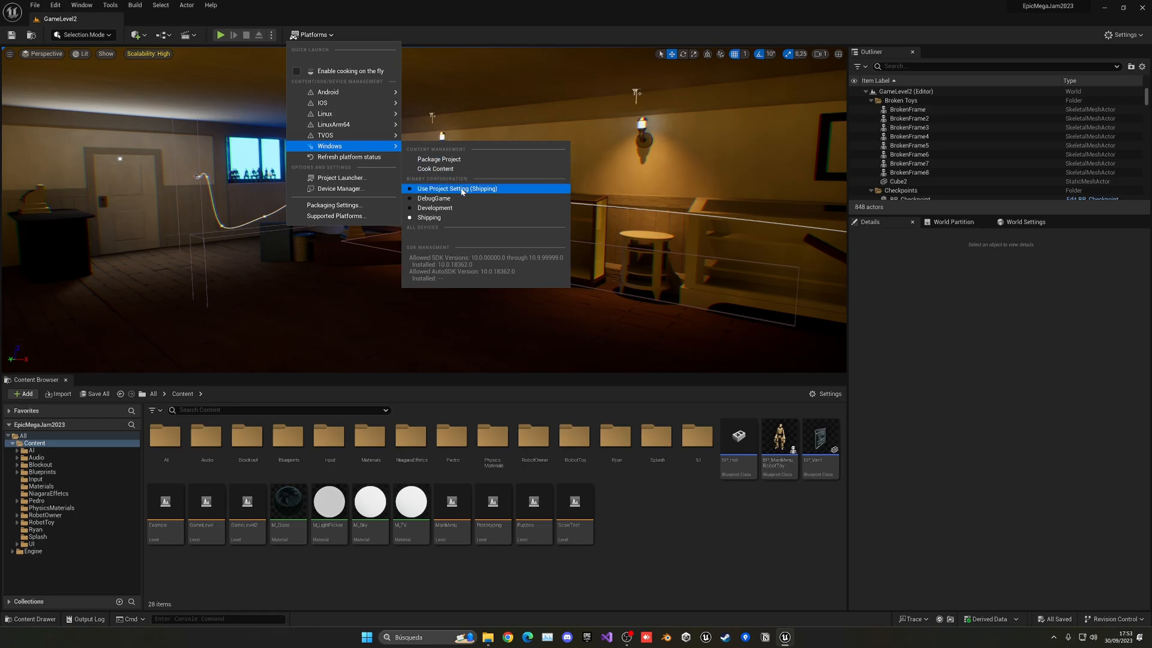
mouse_move(487, 188)
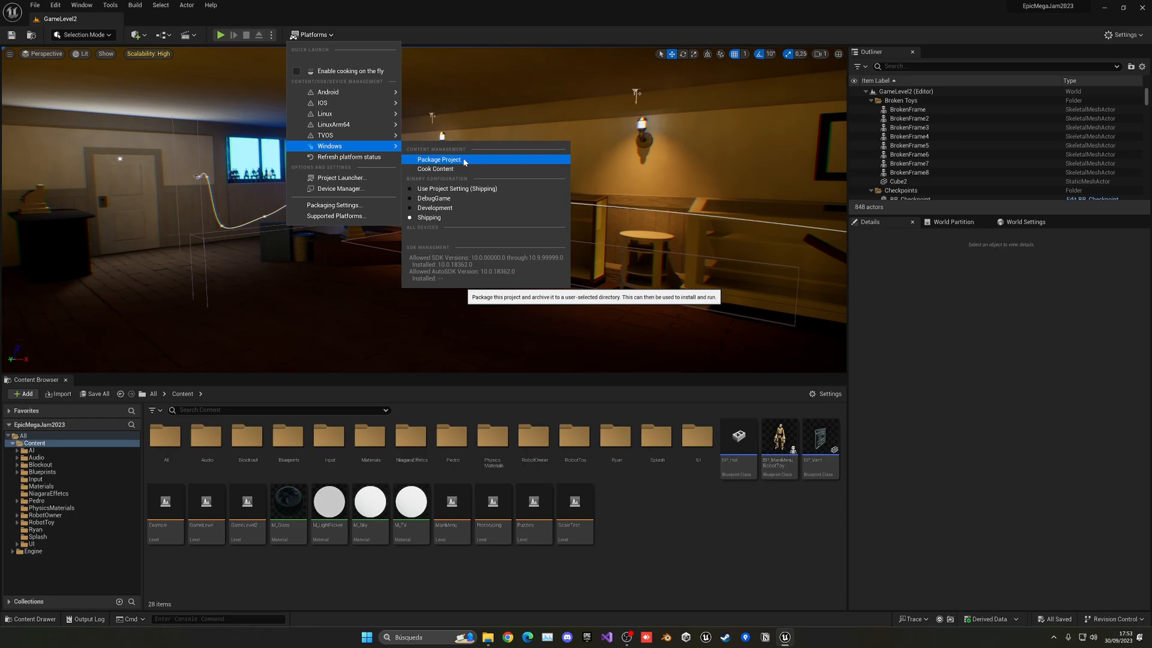
left_click(439, 159)
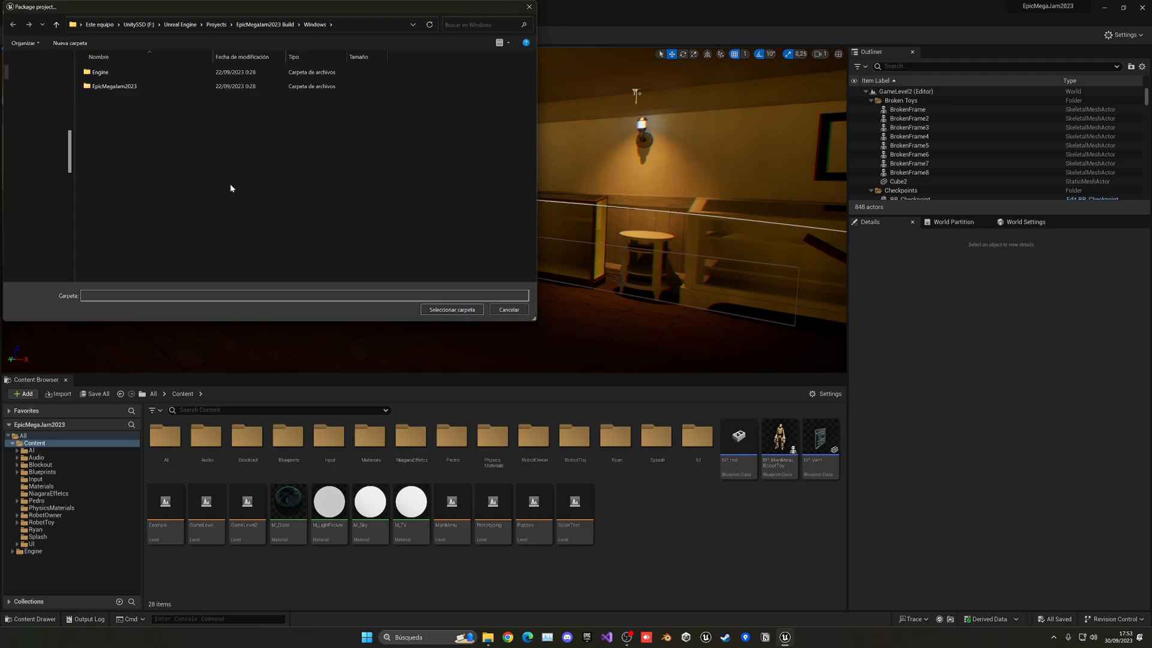
mouse_move(358, 281)
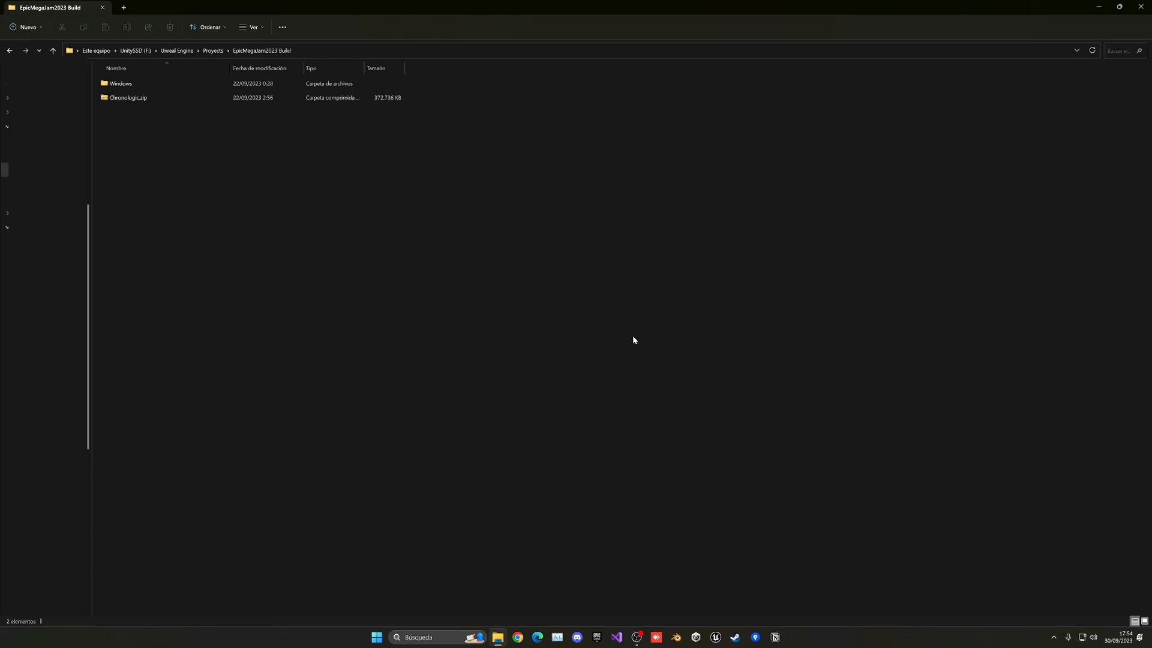
left_click(121, 83)
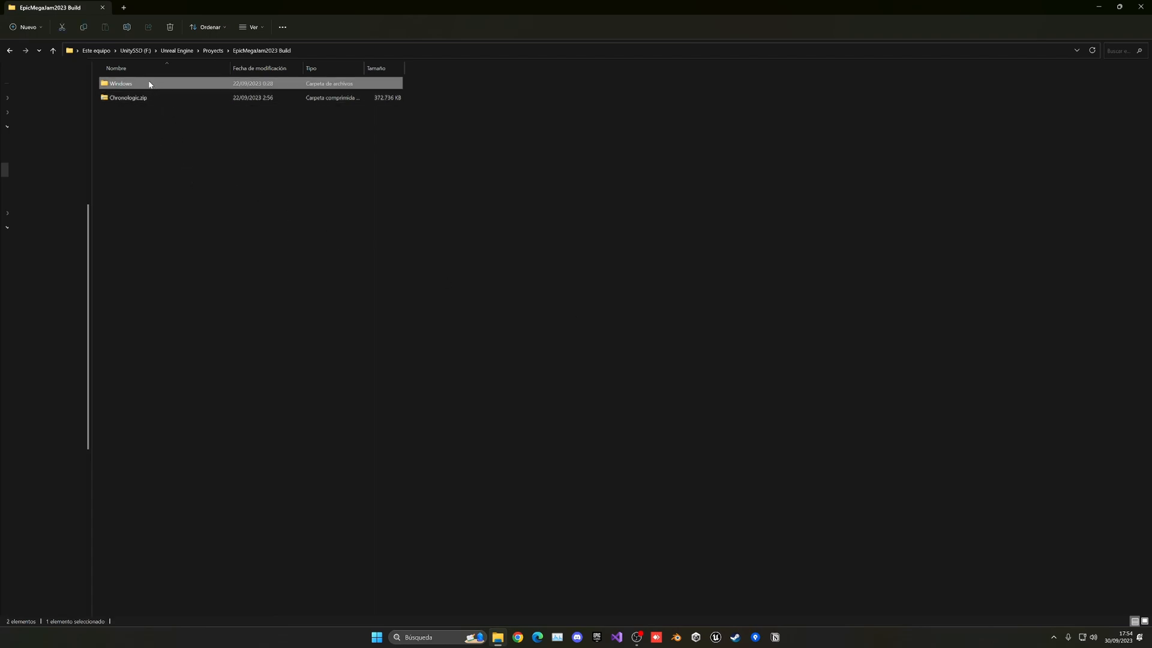
double_click(120, 83)
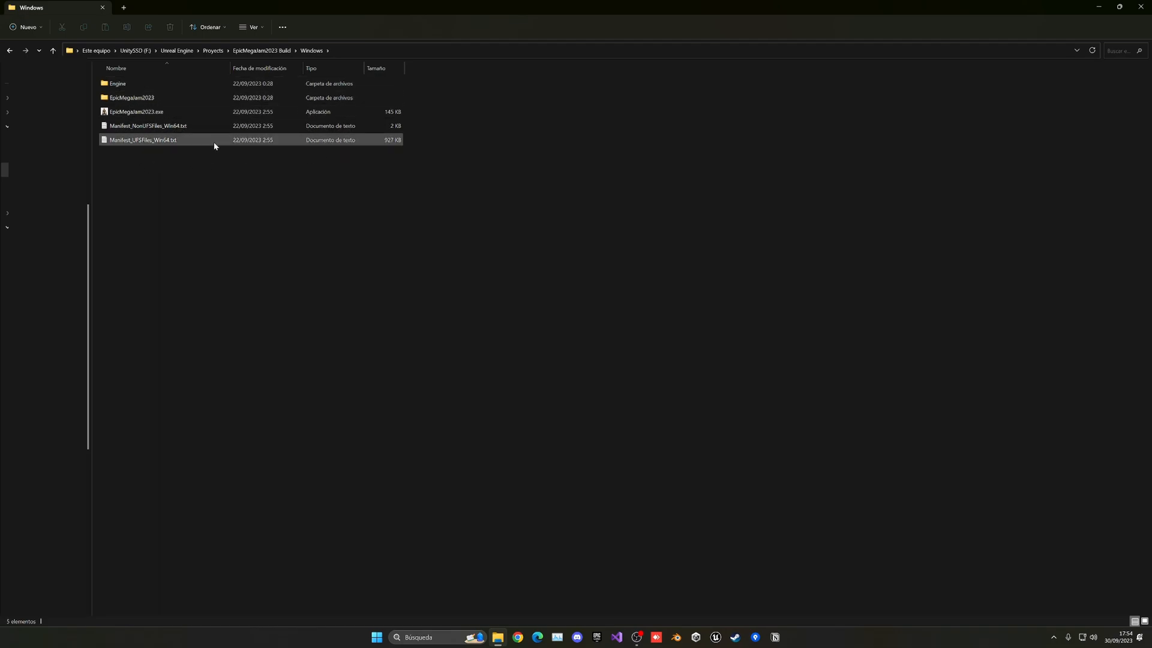
left_click(136, 112)
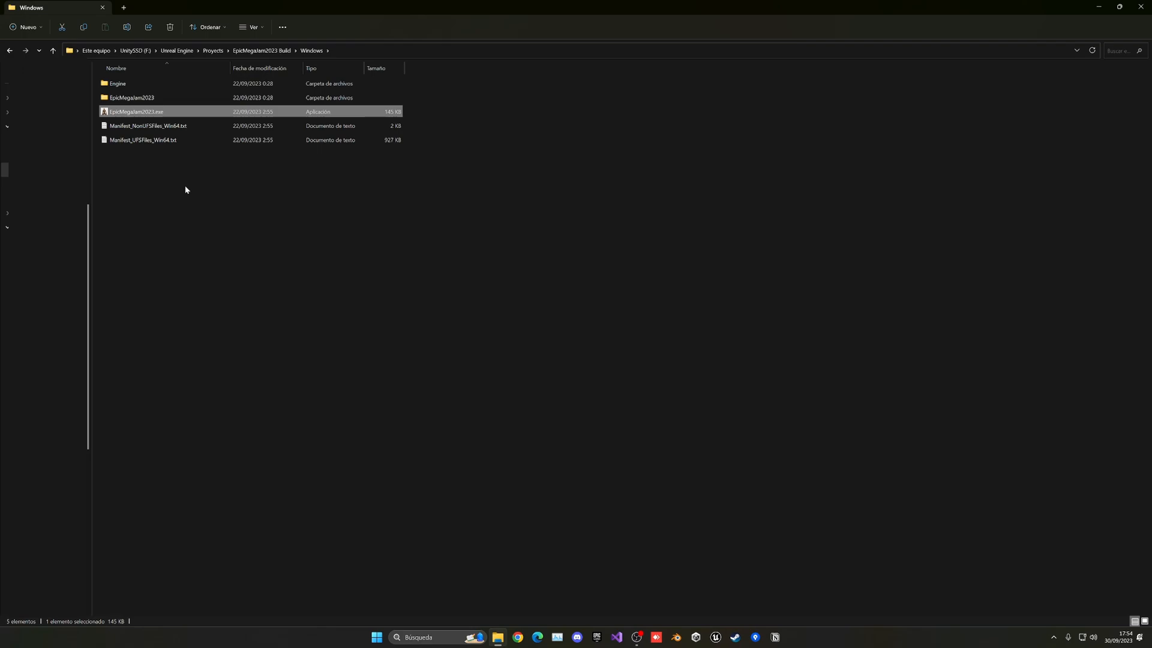
mouse_move(194, 173)
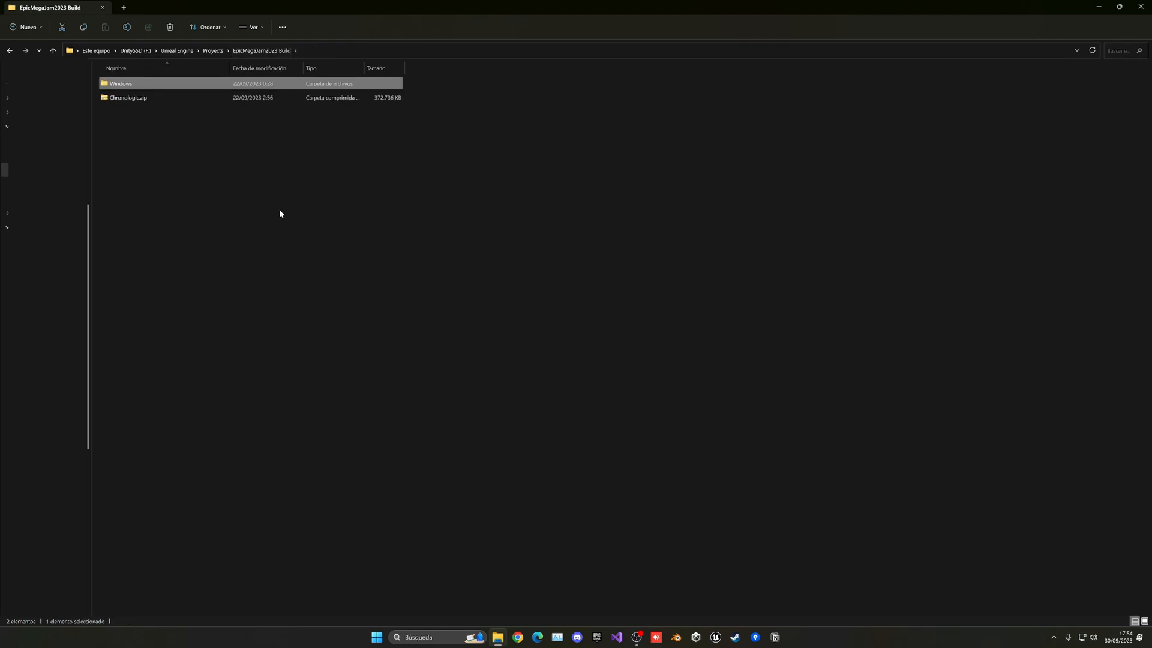
mouse_move(279, 213)
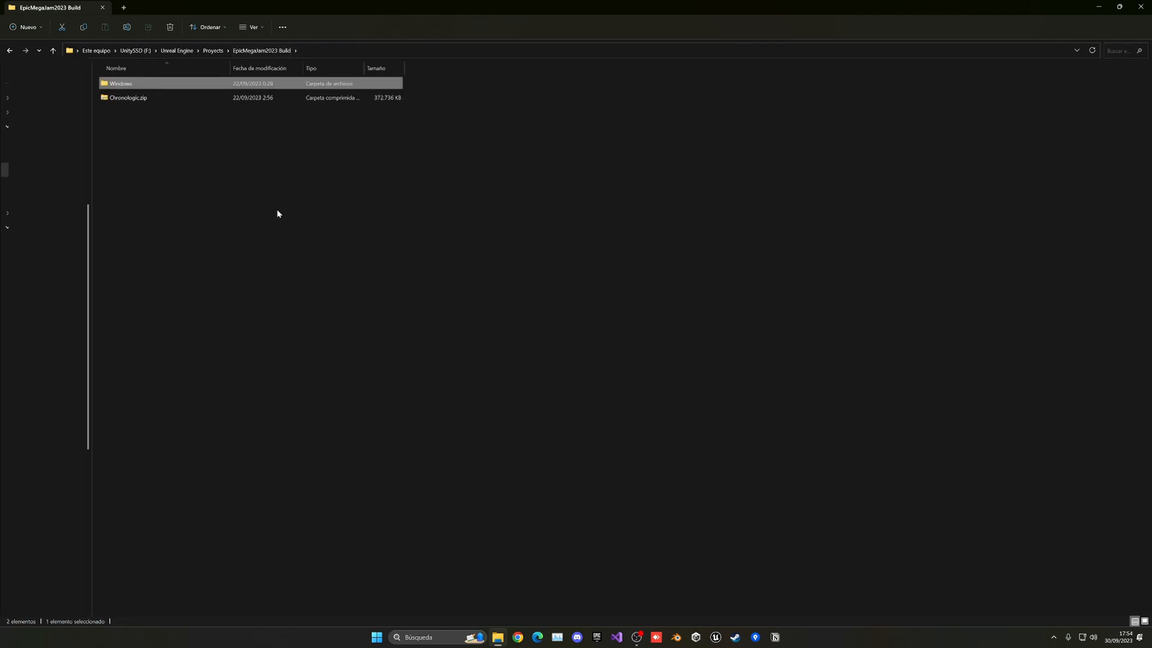
left_click(128, 97)
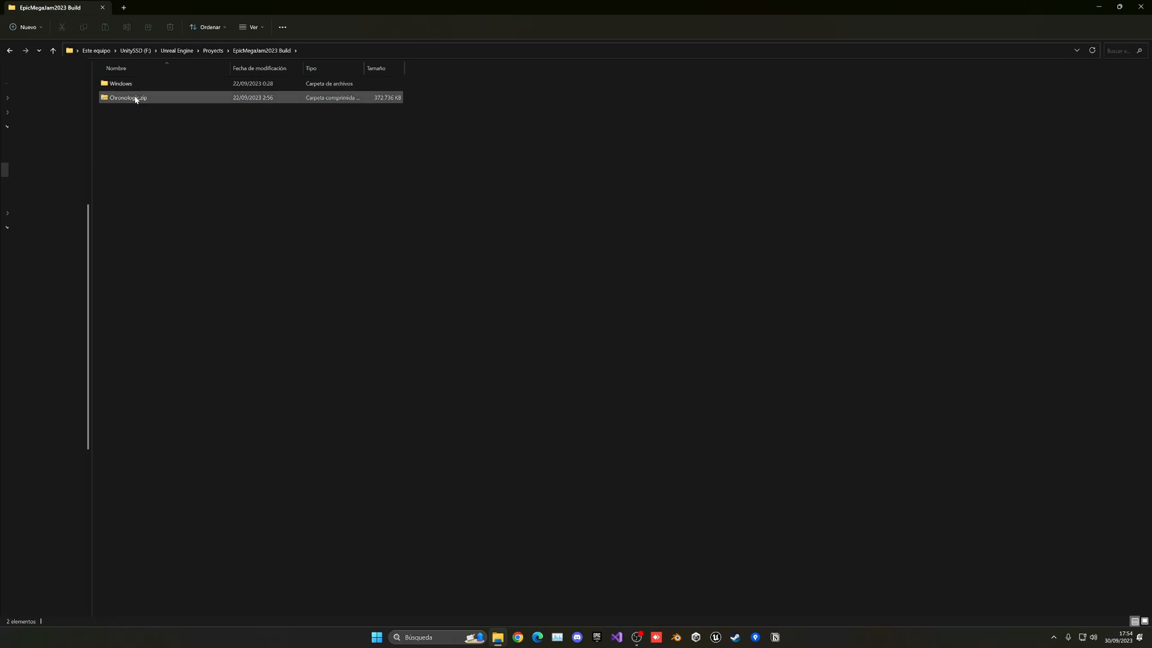
right_click(121, 83)
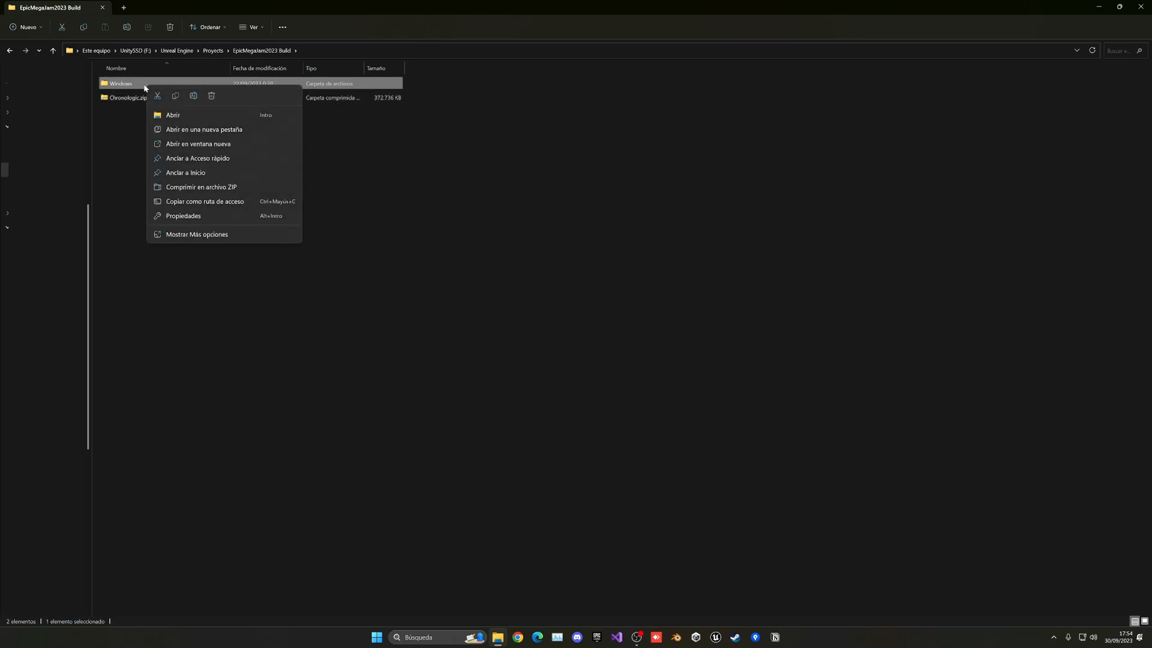
mouse_move(218, 190)
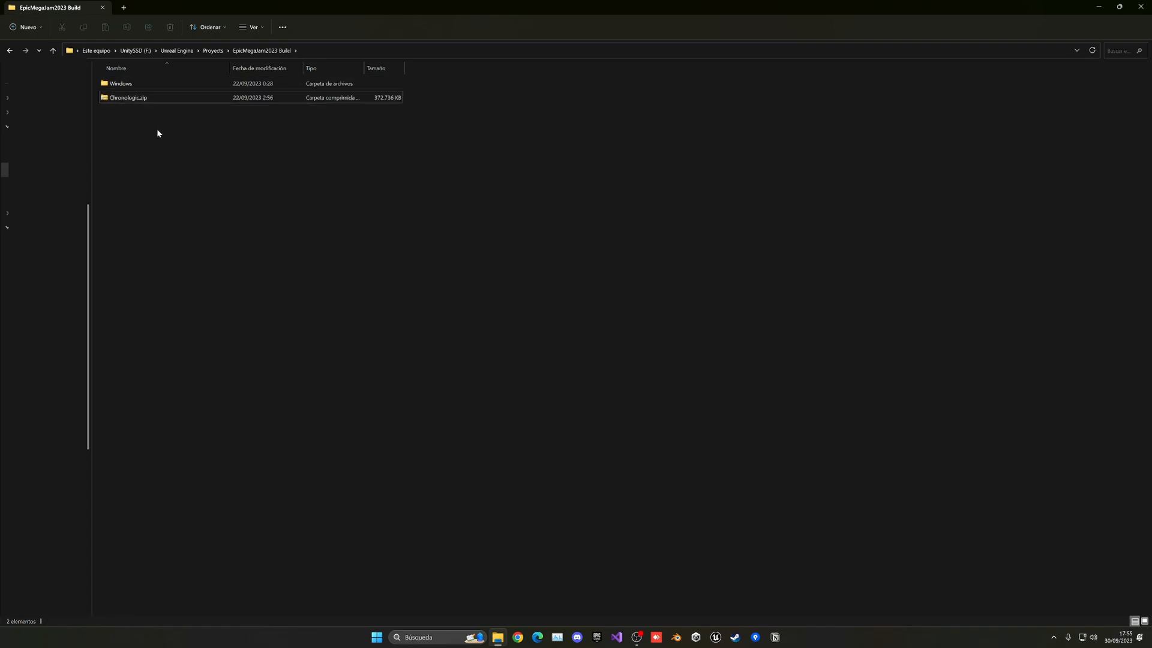
left_click(128, 97)
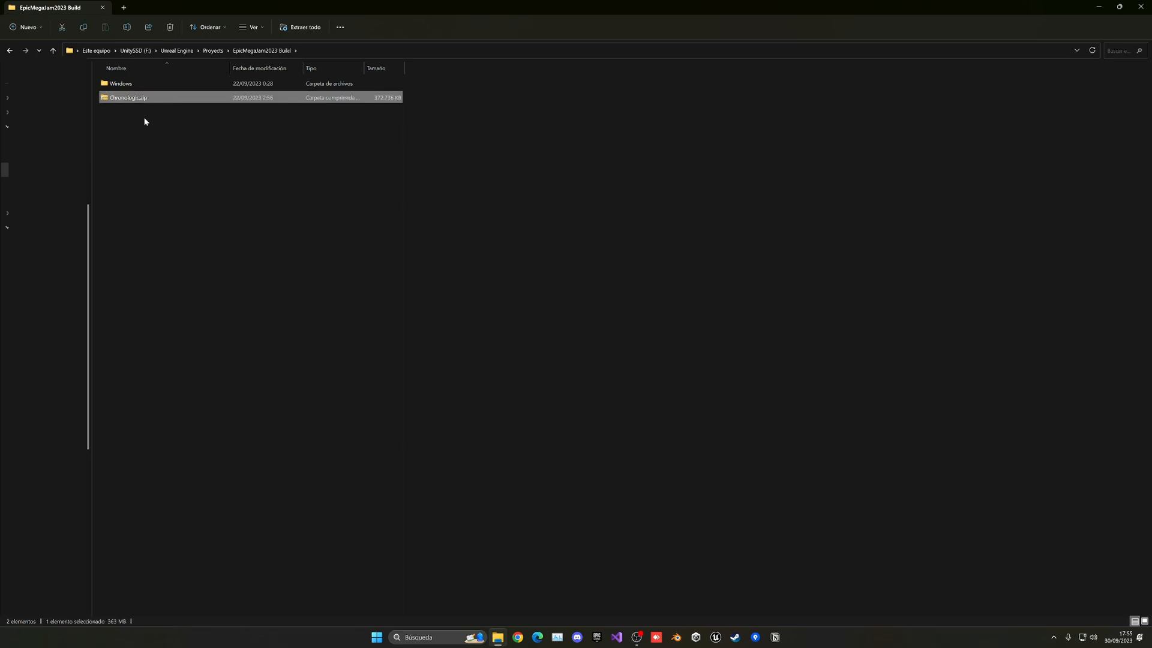
mouse_move(181, 147)
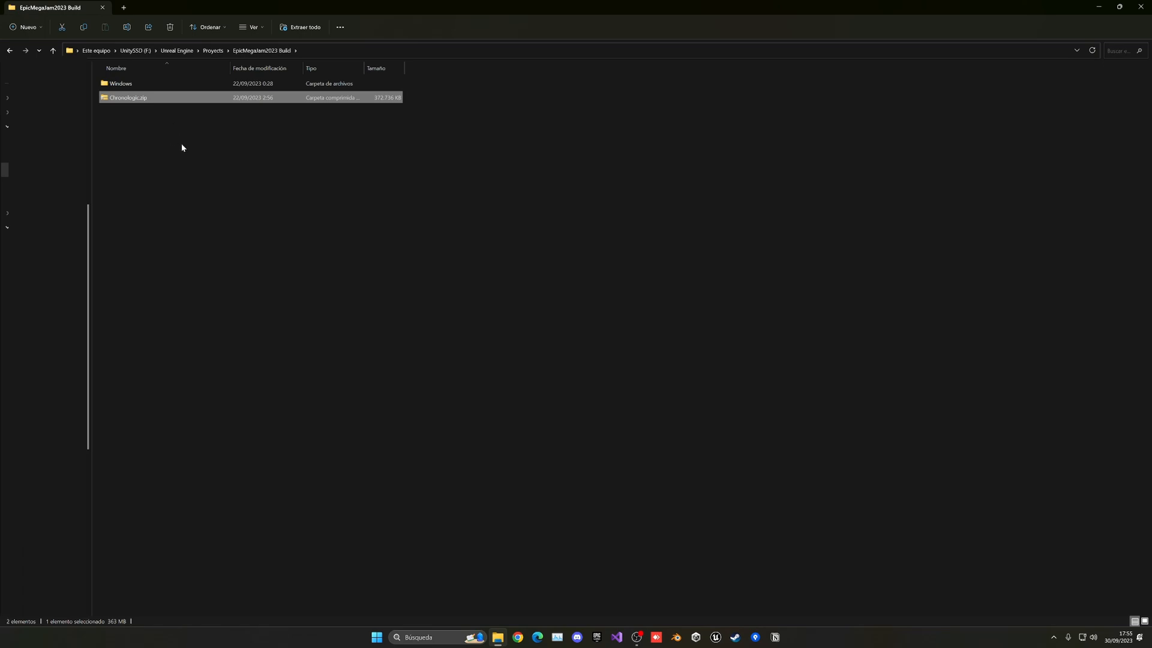
mouse_move(221, 159)
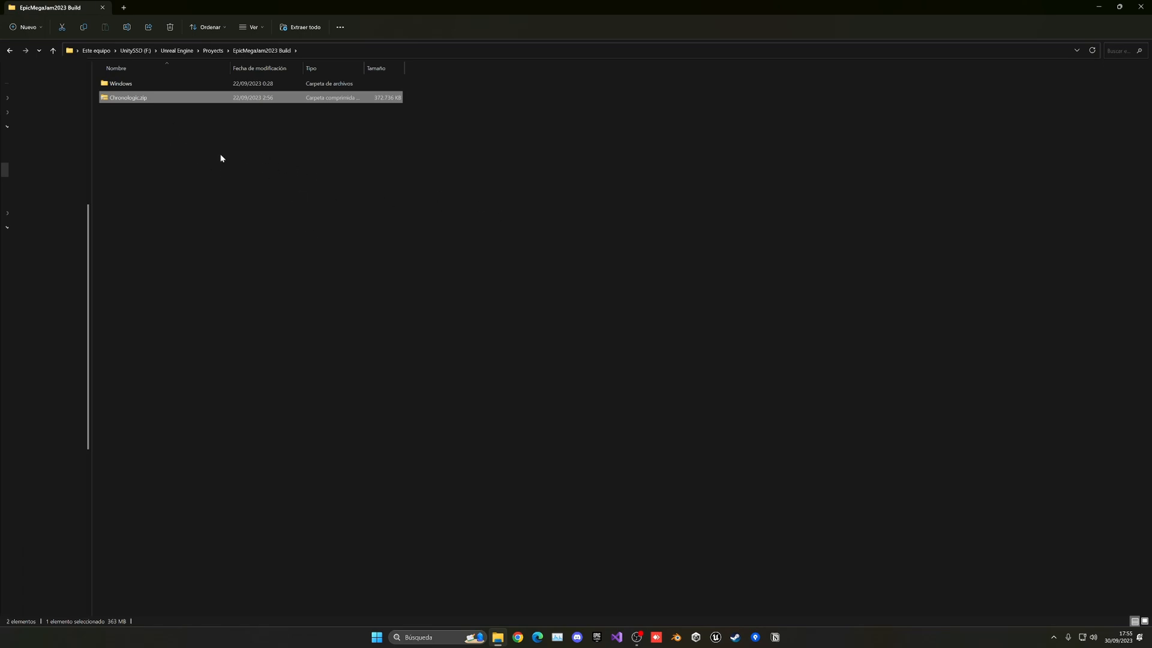
mouse_move(206, 175)
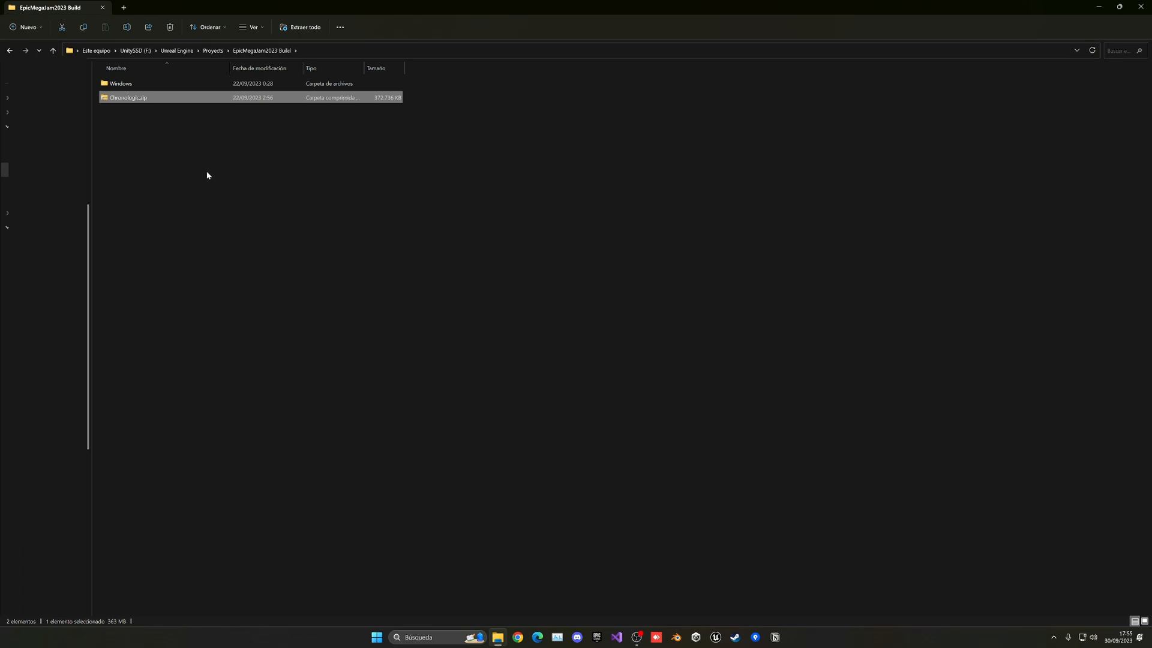
mouse_move(591, 564)
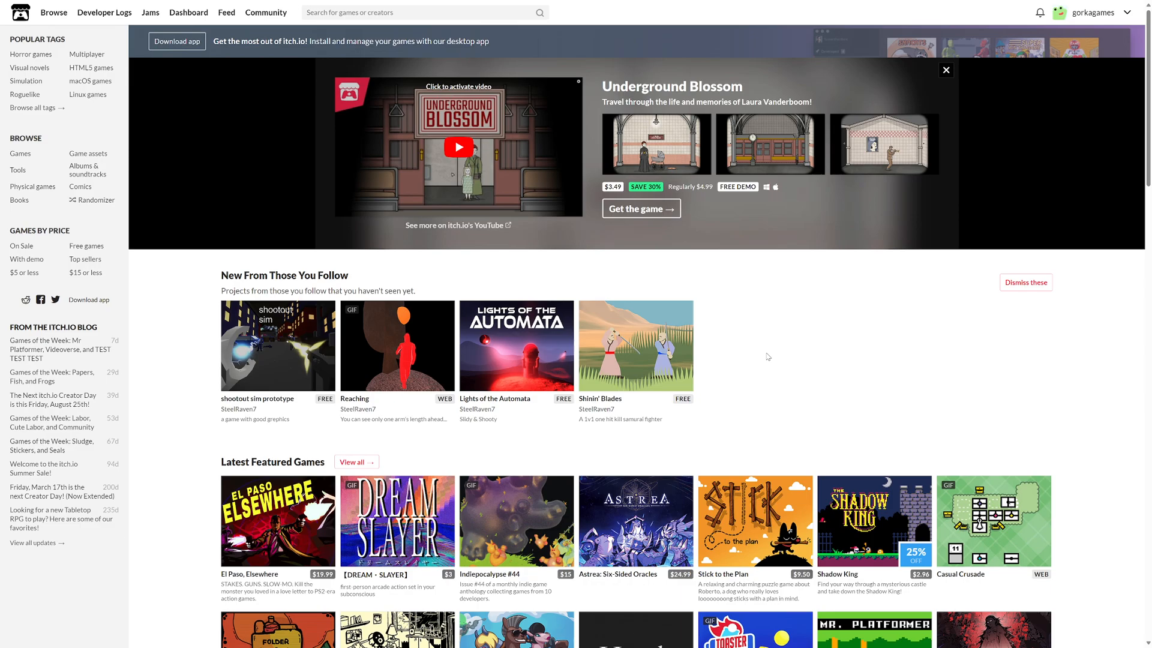
mouse_move(1127, 12)
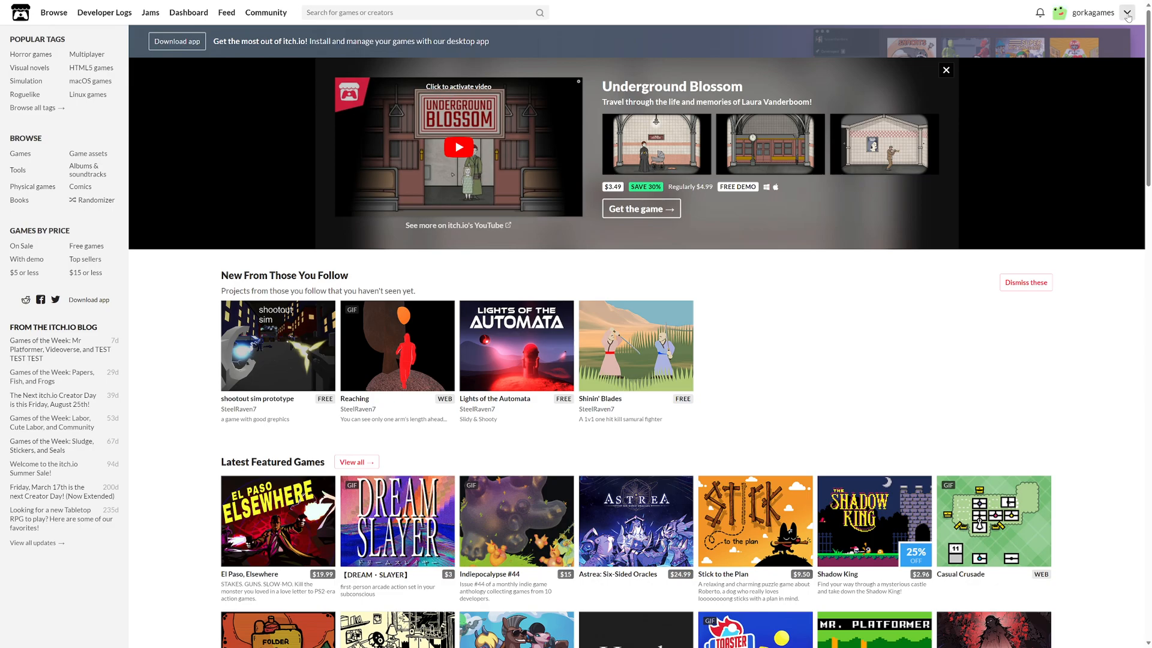
Start a new project upload from the account menu on itch.io.
left_click(1128, 12)
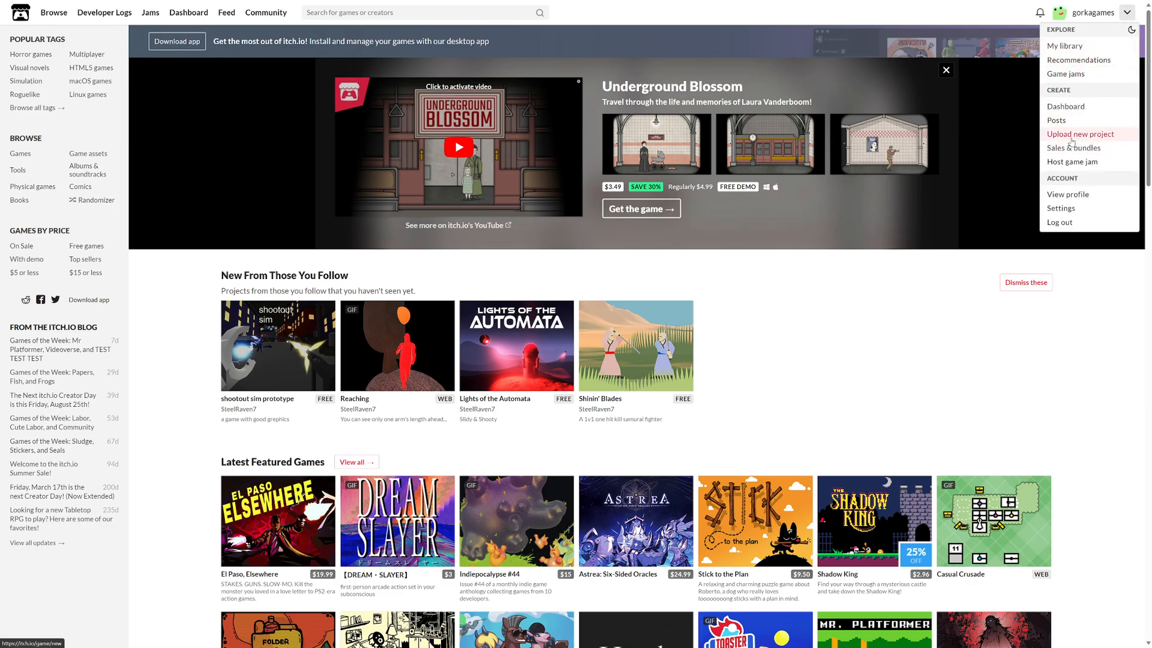
mouse_move(1078, 142)
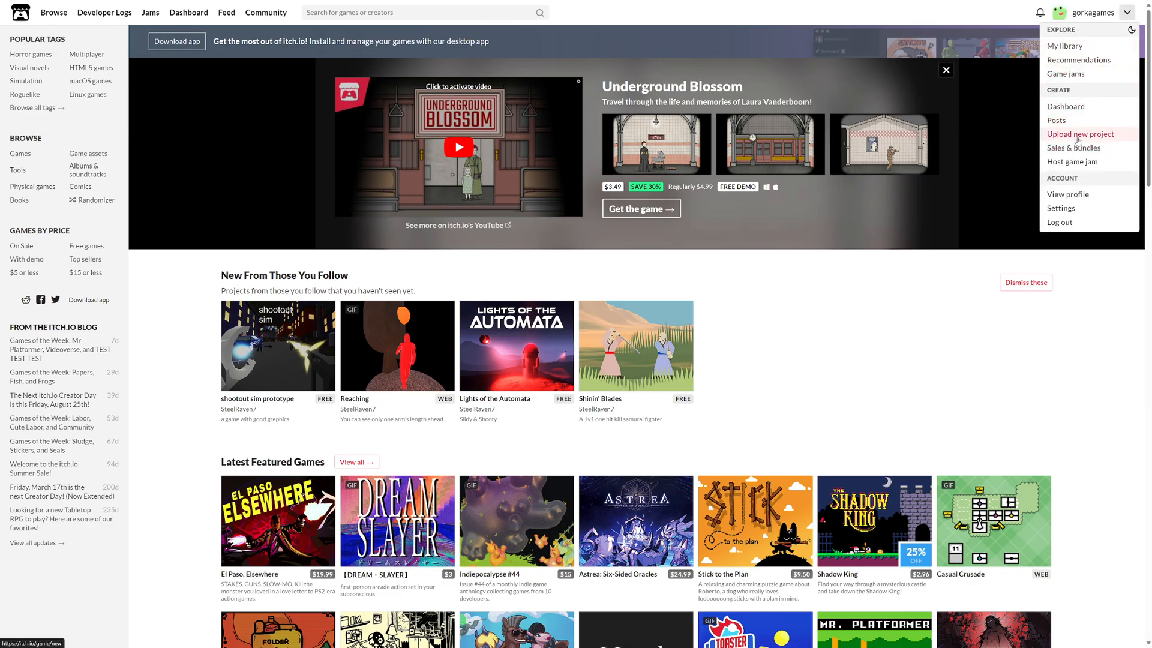
left_click(1080, 133)
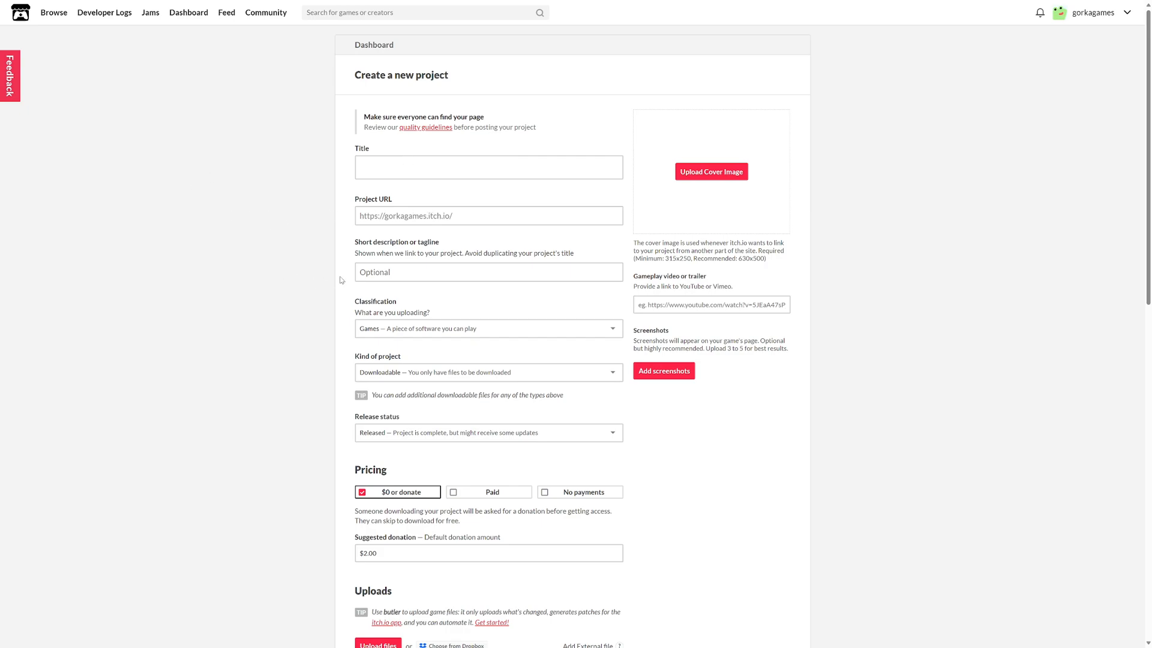
mouse_move(417, 337)
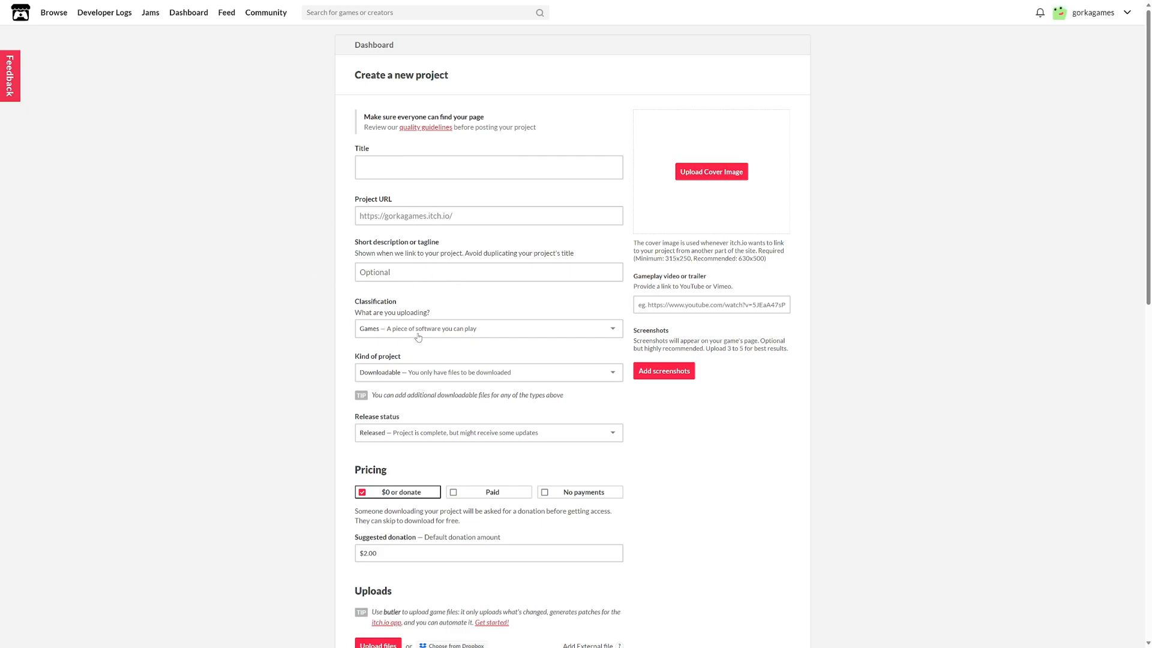
scroll("down", 3)
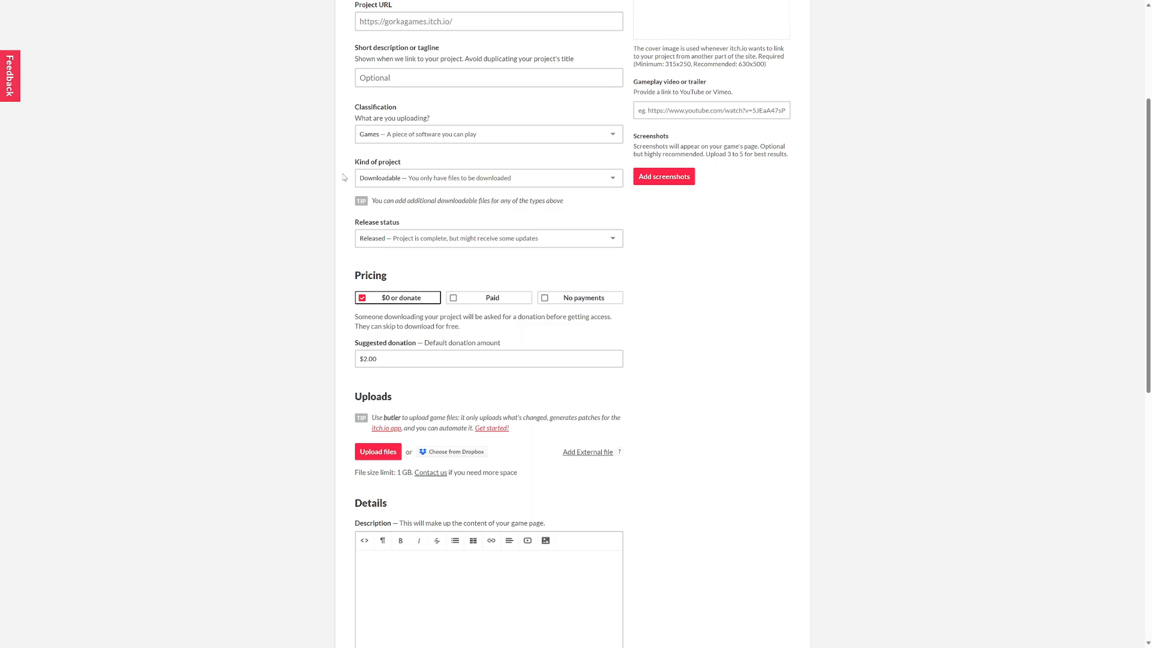
mouse_move(425, 169)
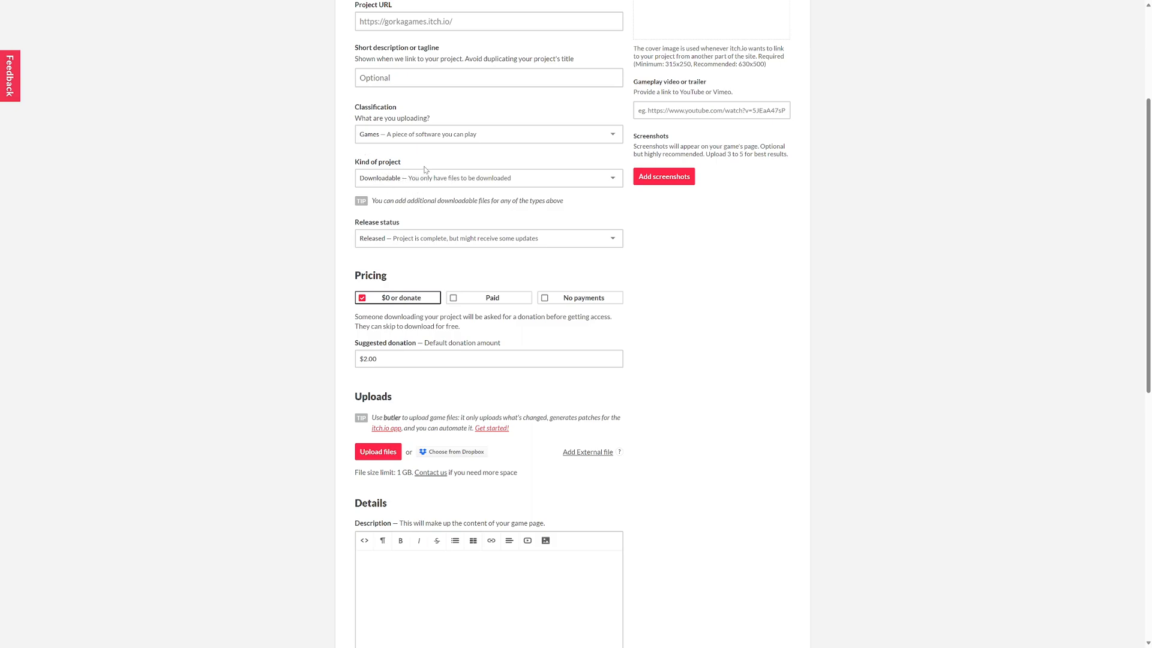
mouse_move(332, 170)
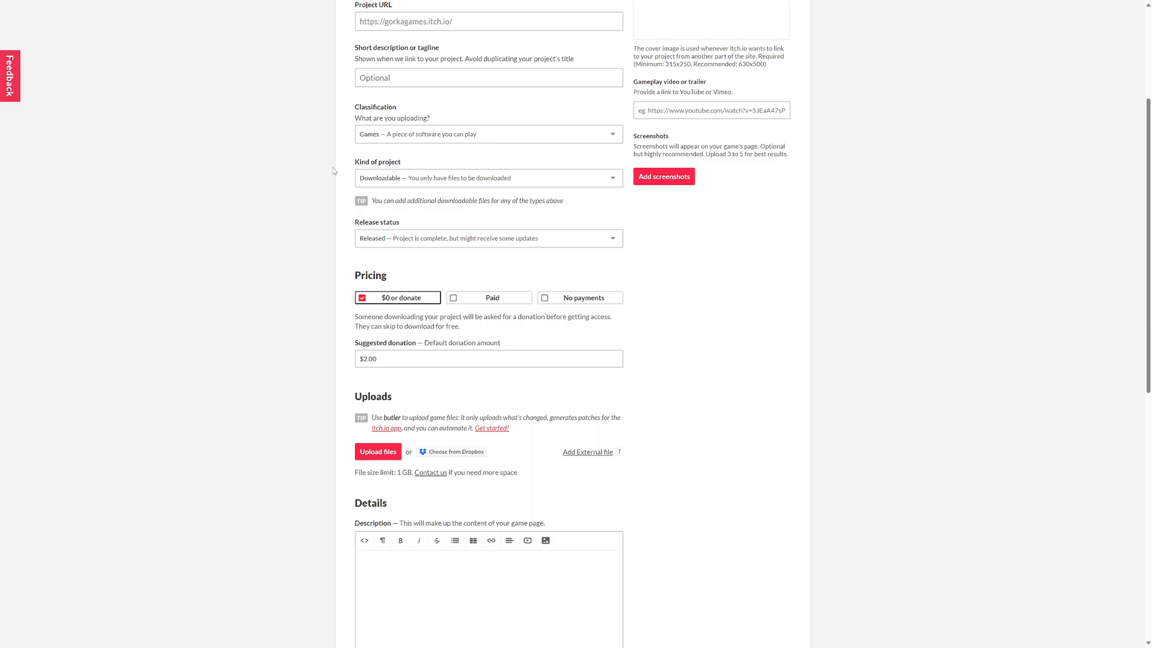
left_click(488, 177)
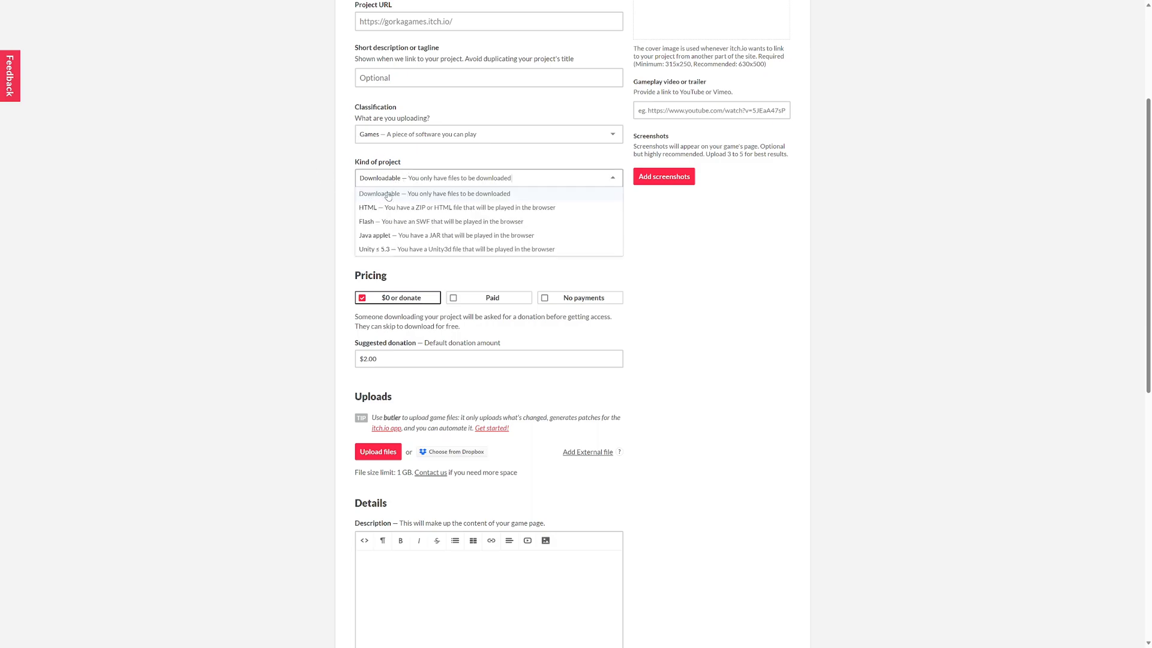
mouse_move(376, 250)
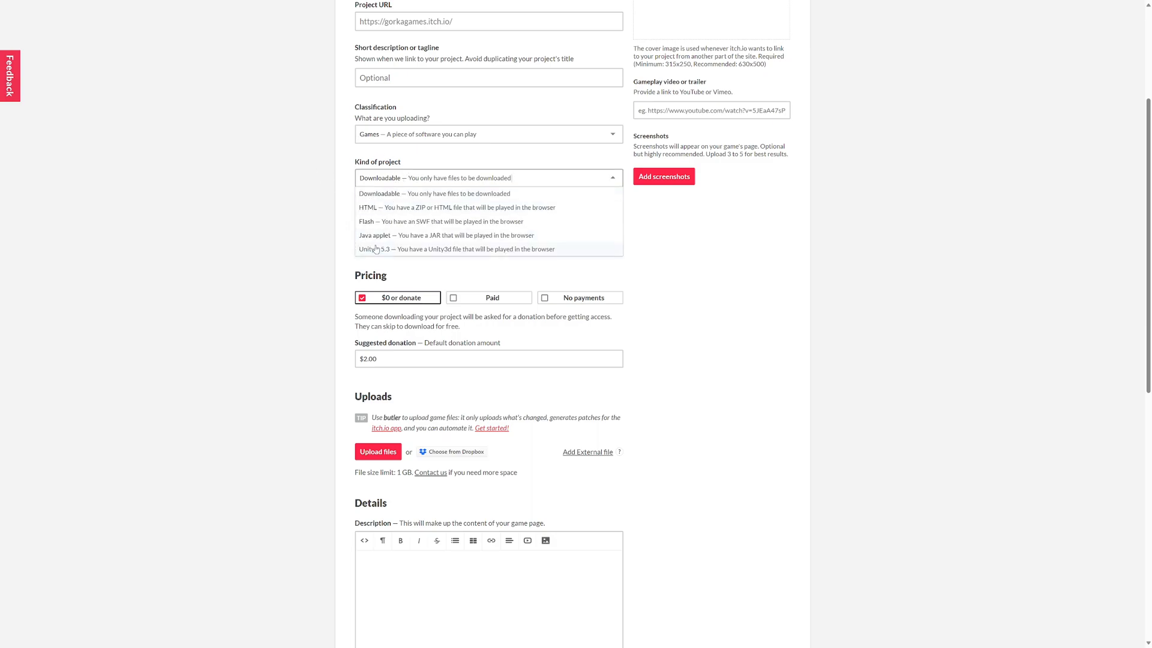
mouse_move(470, 194)
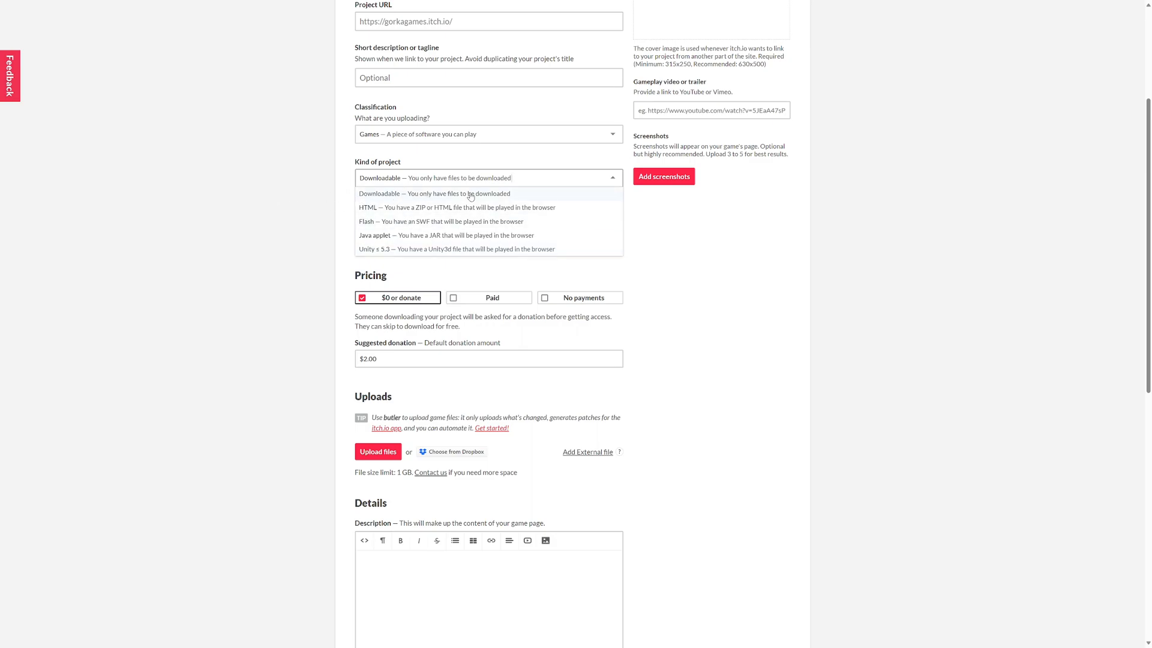
left_click(434, 193)
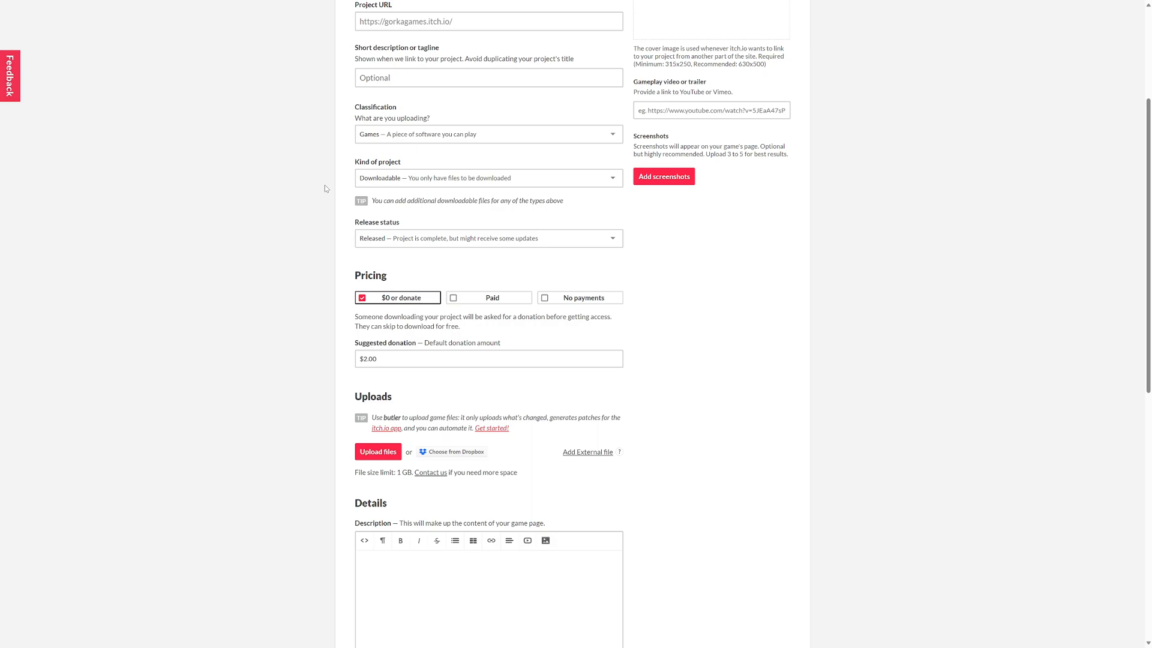
scroll("down", 3)
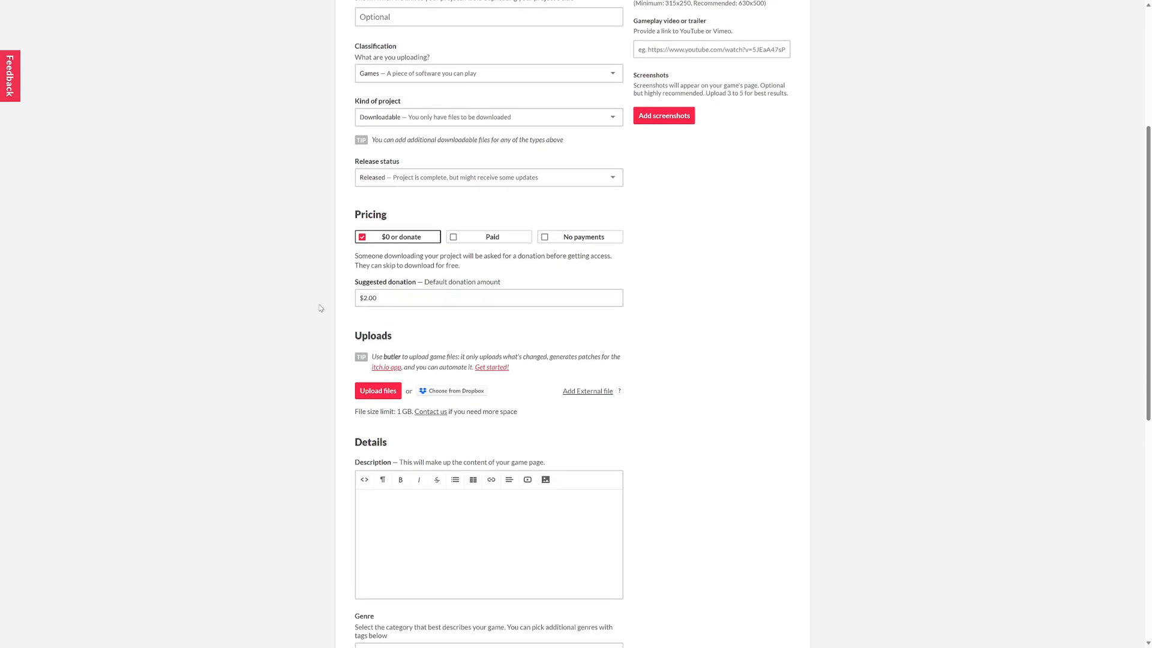
scroll("down", 3)
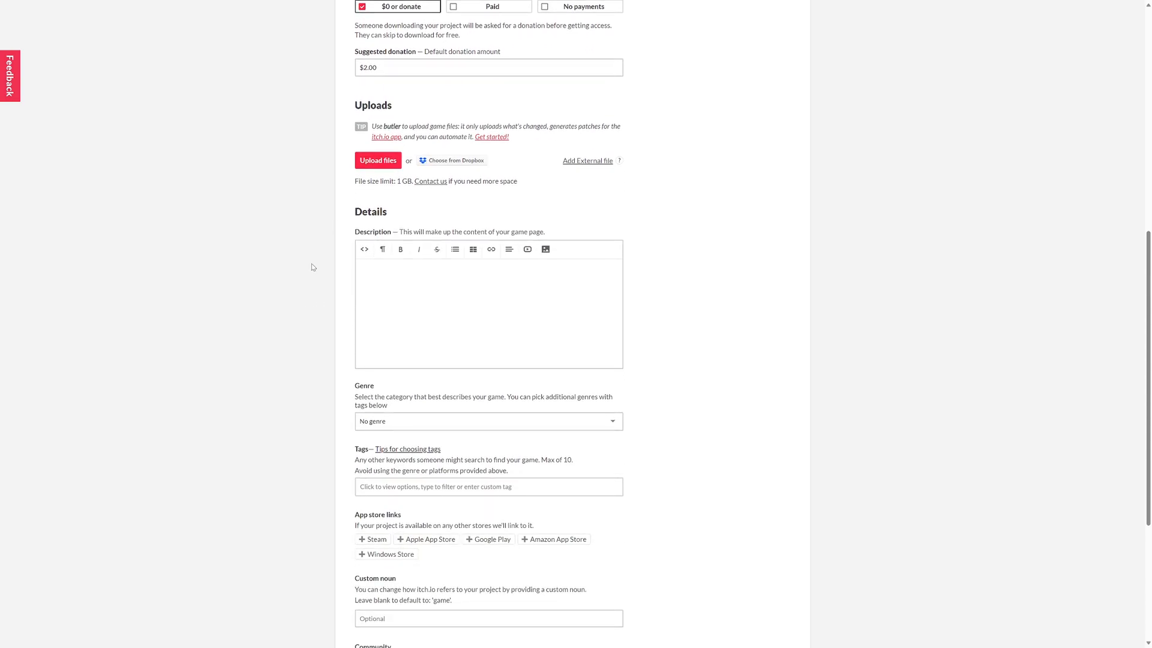
mouse_move(247, 138)
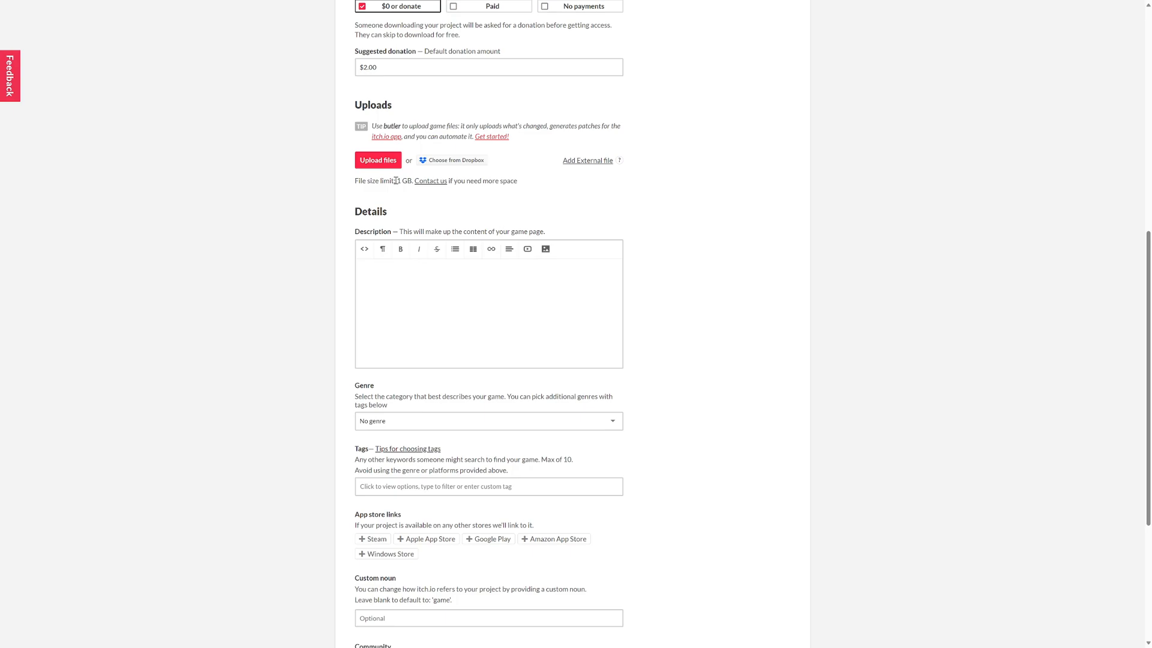
mouse_move(299, 181)
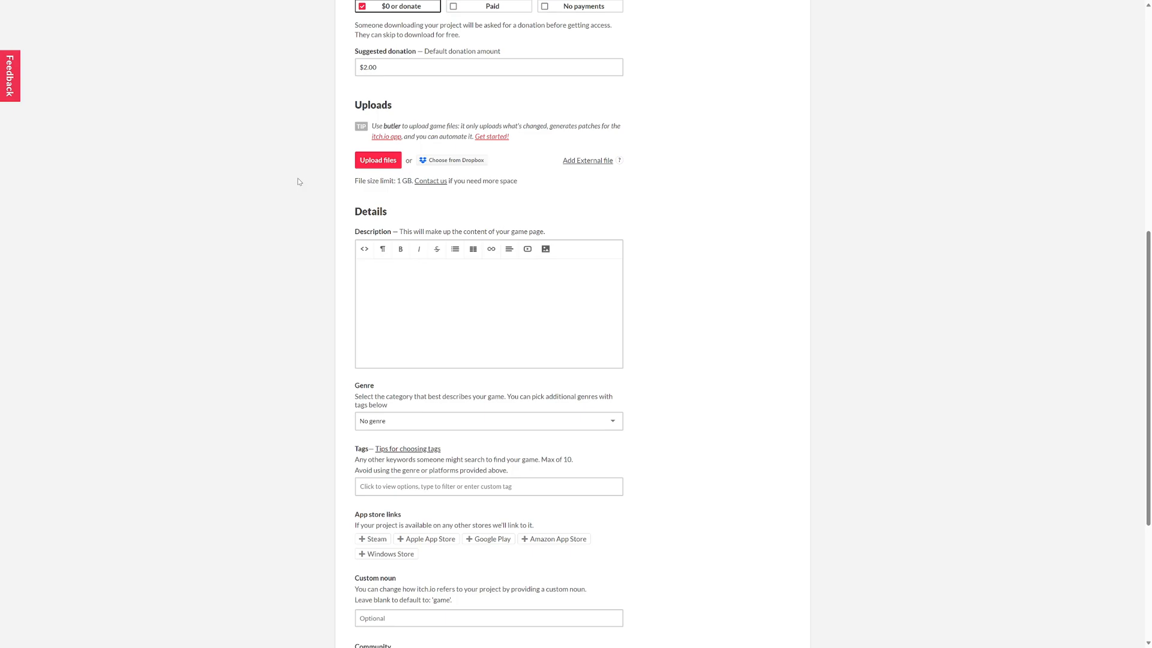
mouse_move(427, 200)
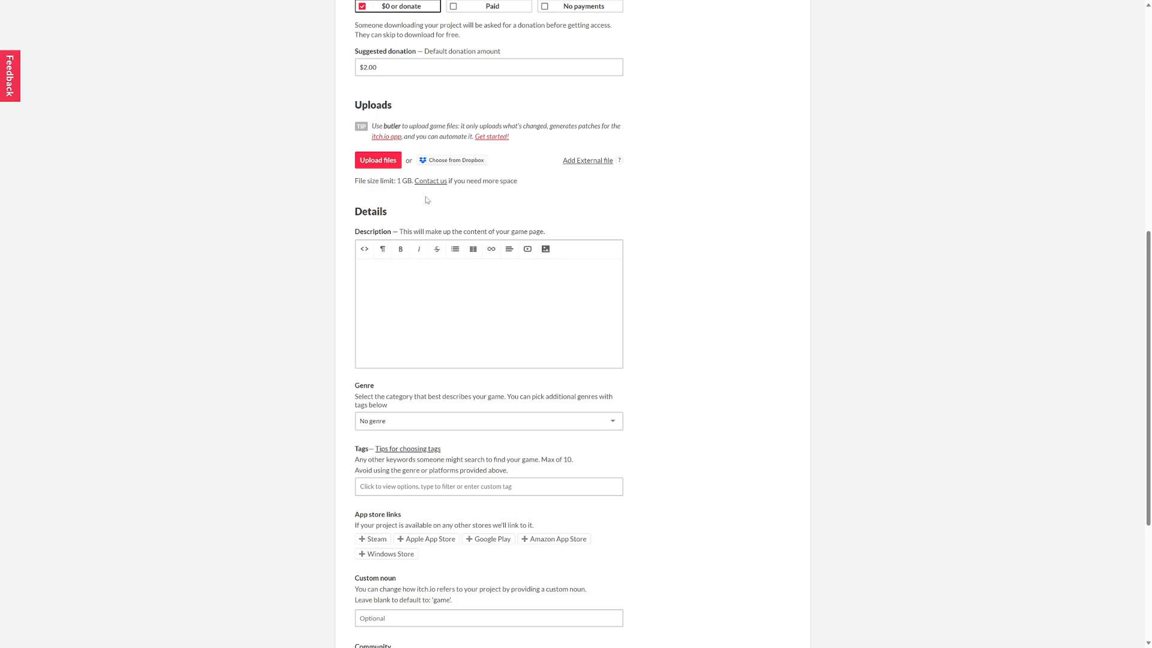
mouse_move(415, 128)
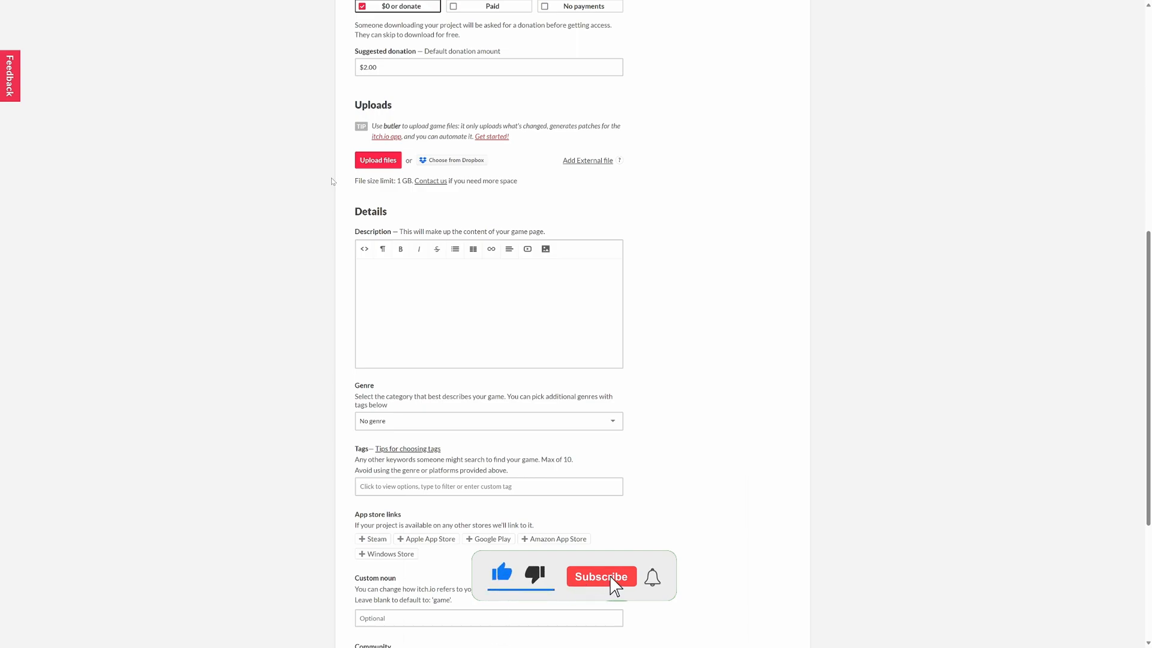
left_click(600, 576)
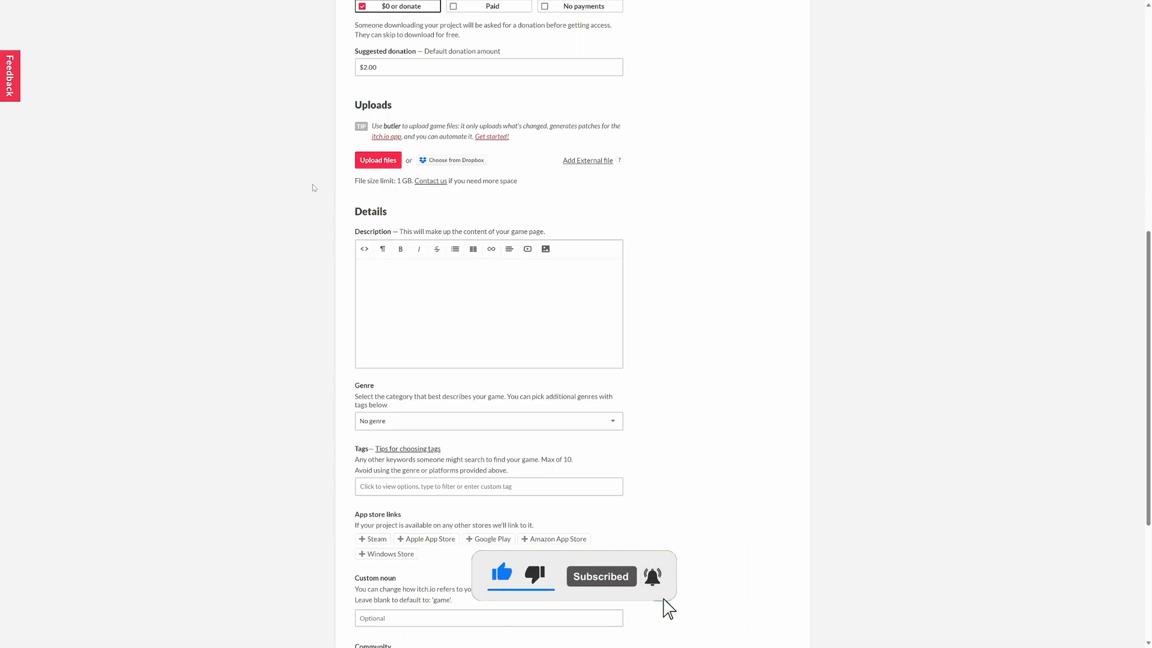
scroll("down", 3)
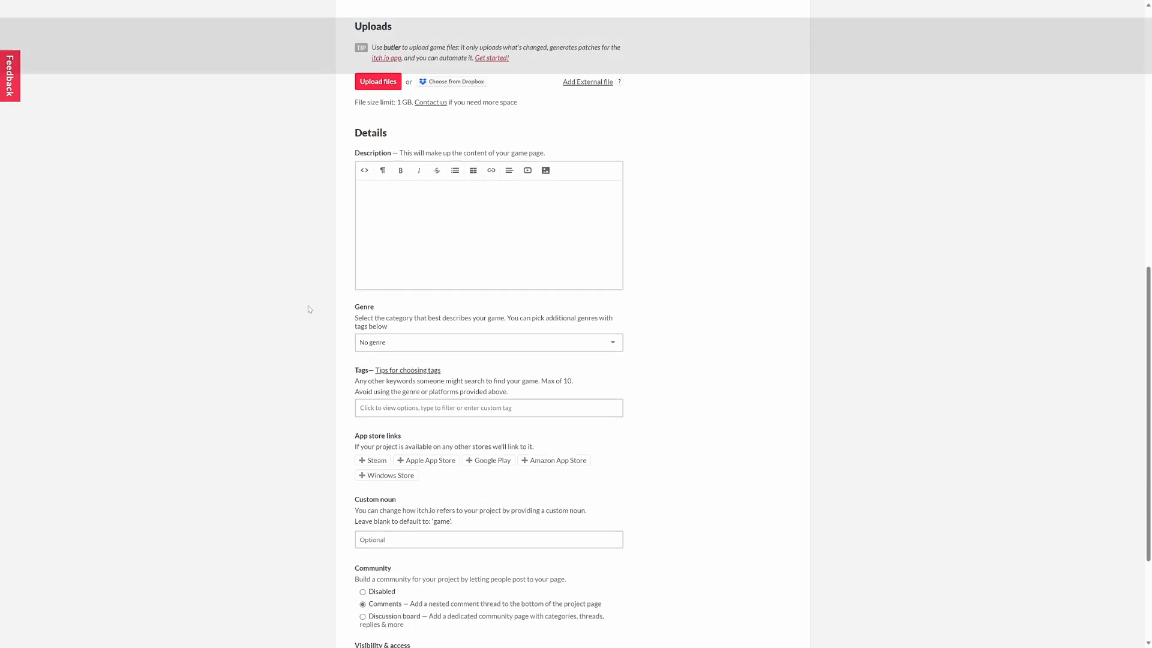
scroll("down", 3)
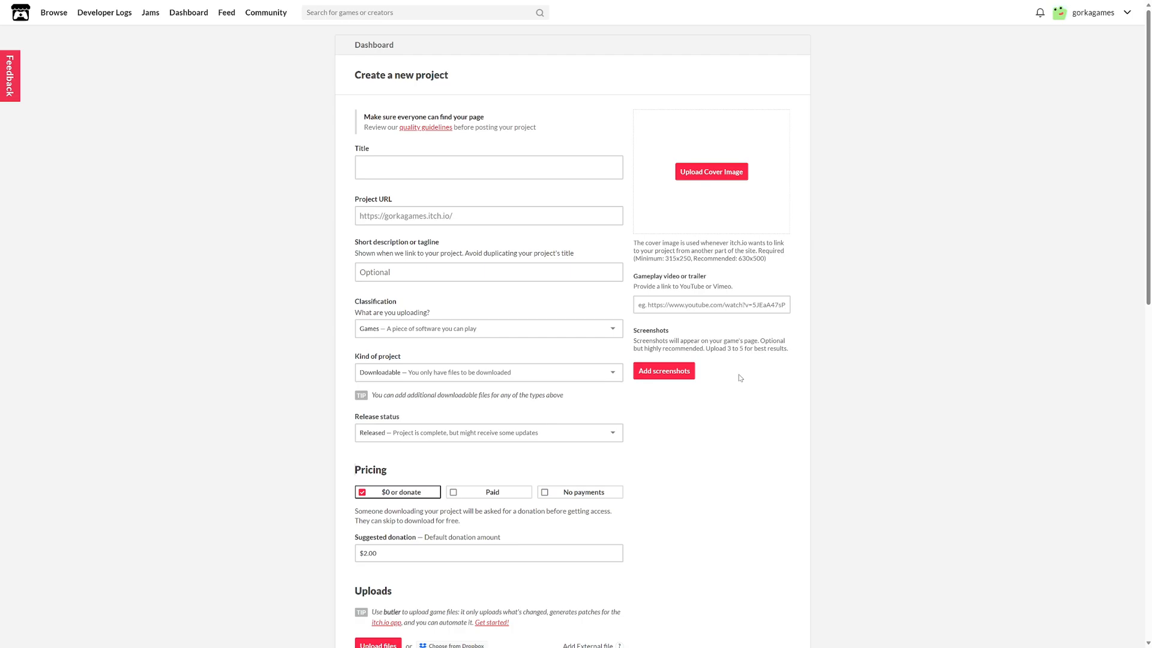
scroll("down", 3)
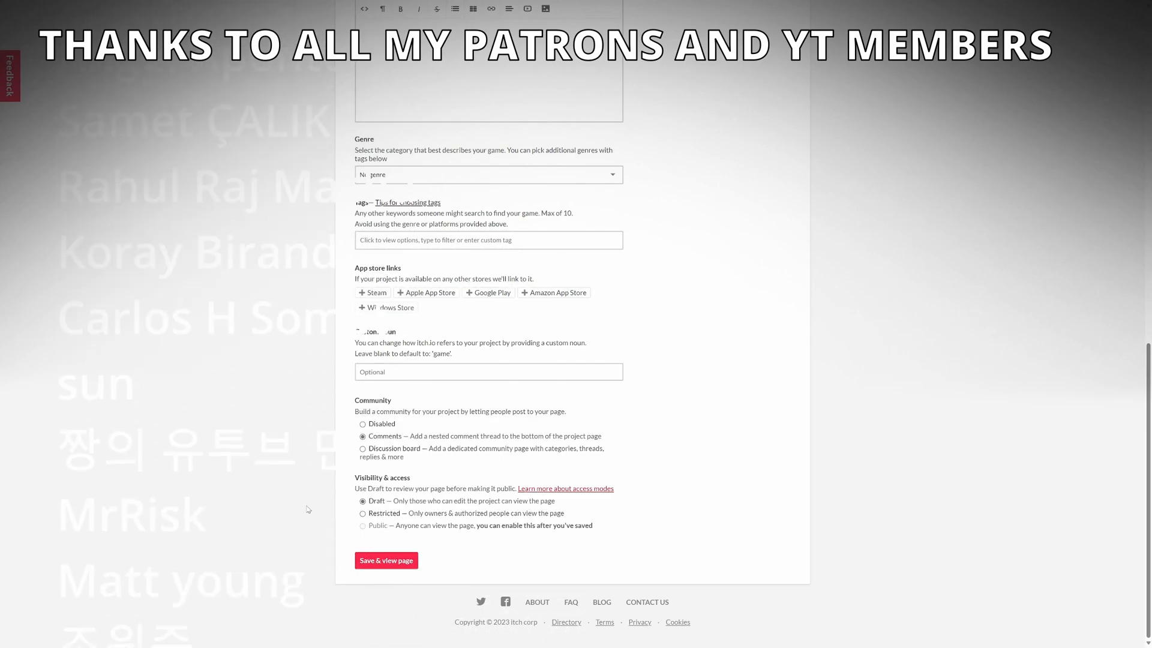
scroll("down", 3)
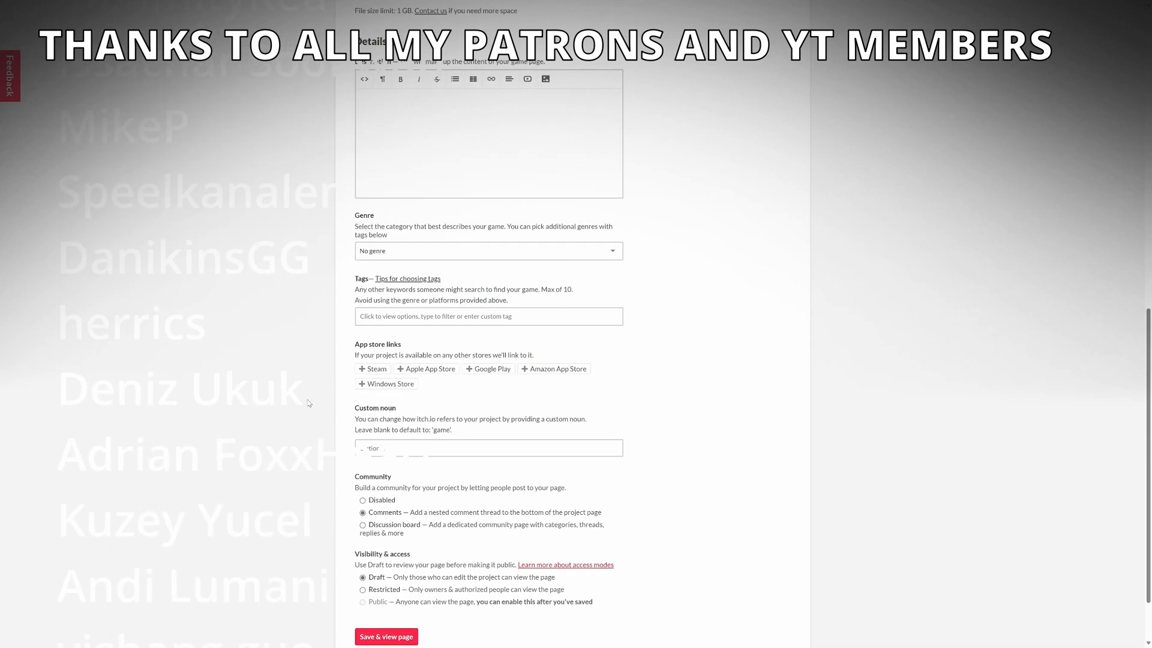
scroll("up", 3)
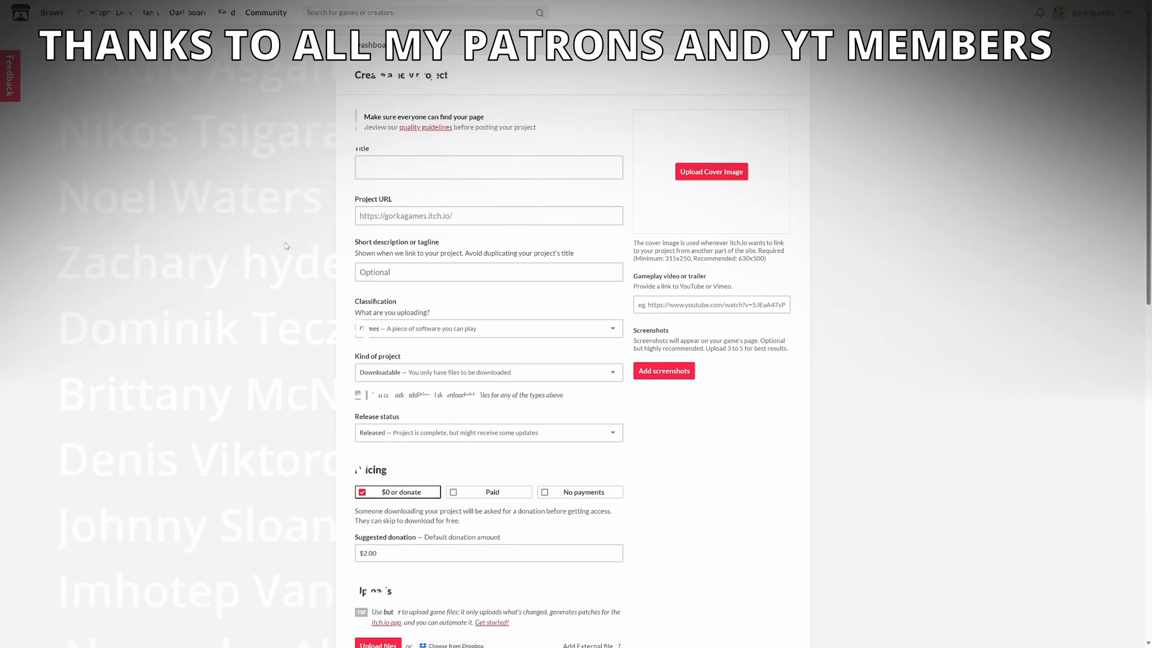